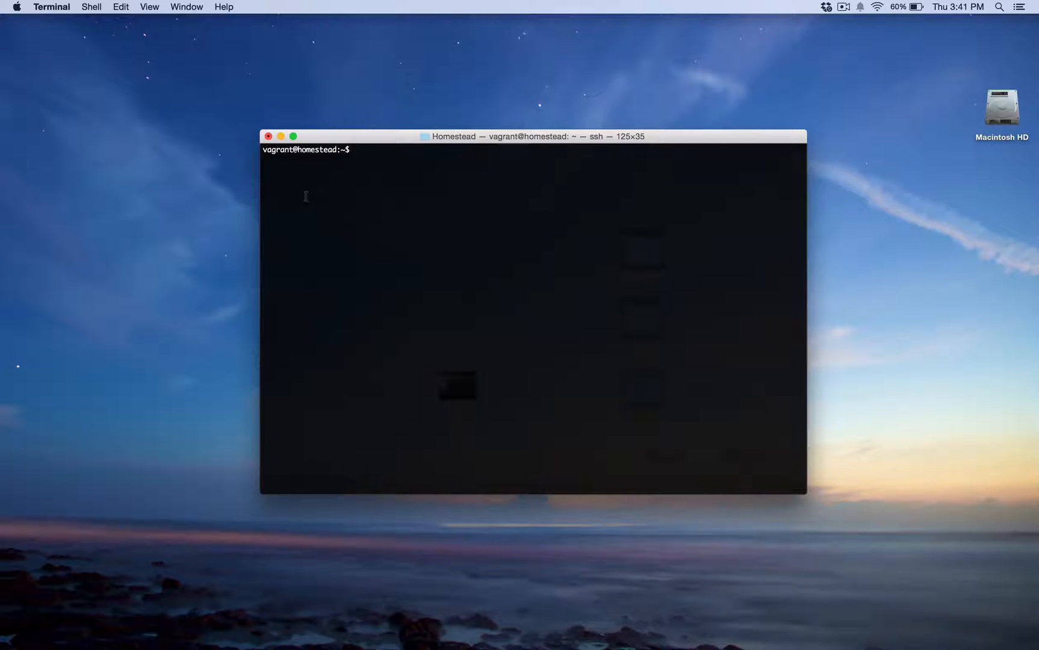
- Open /etc/redis/redis.conf in Vim over the SSH session
type("vim /")
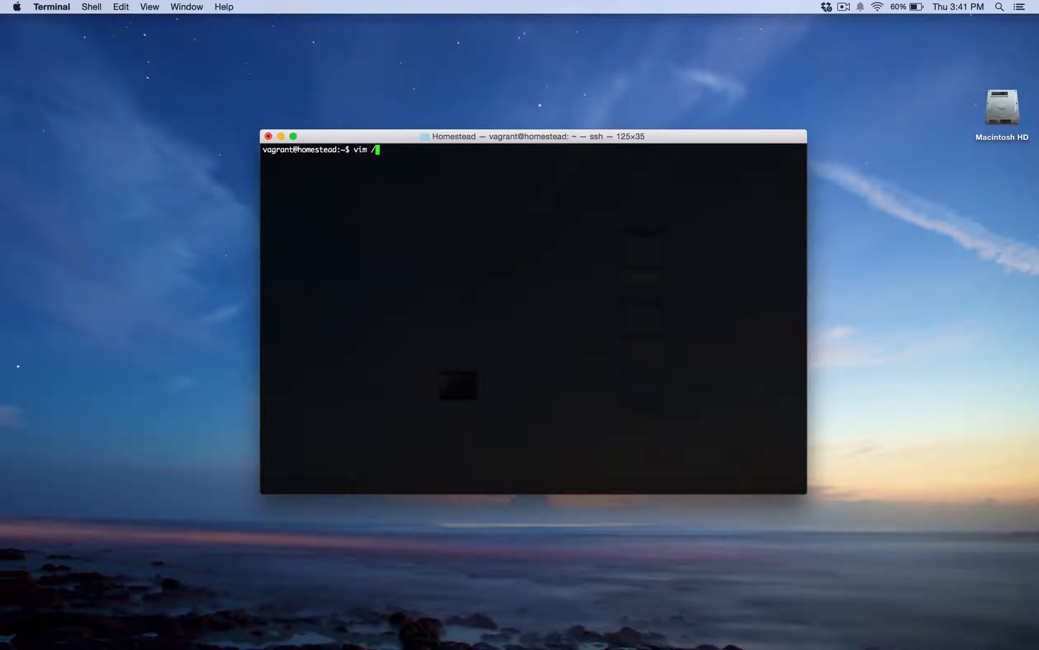
type("etc/redis/")
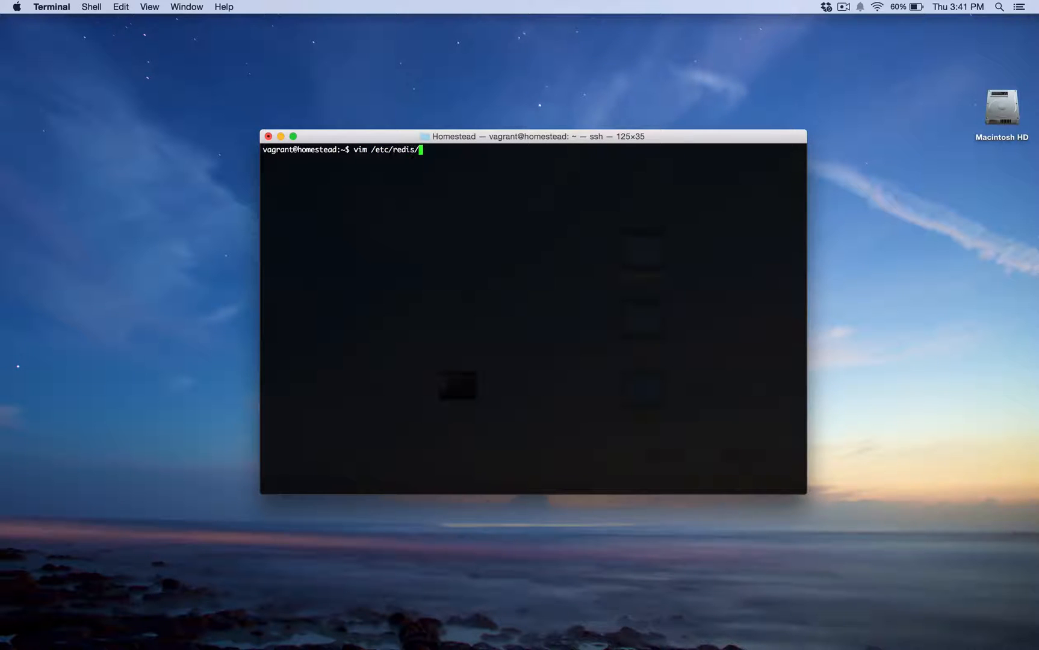
key("Return")
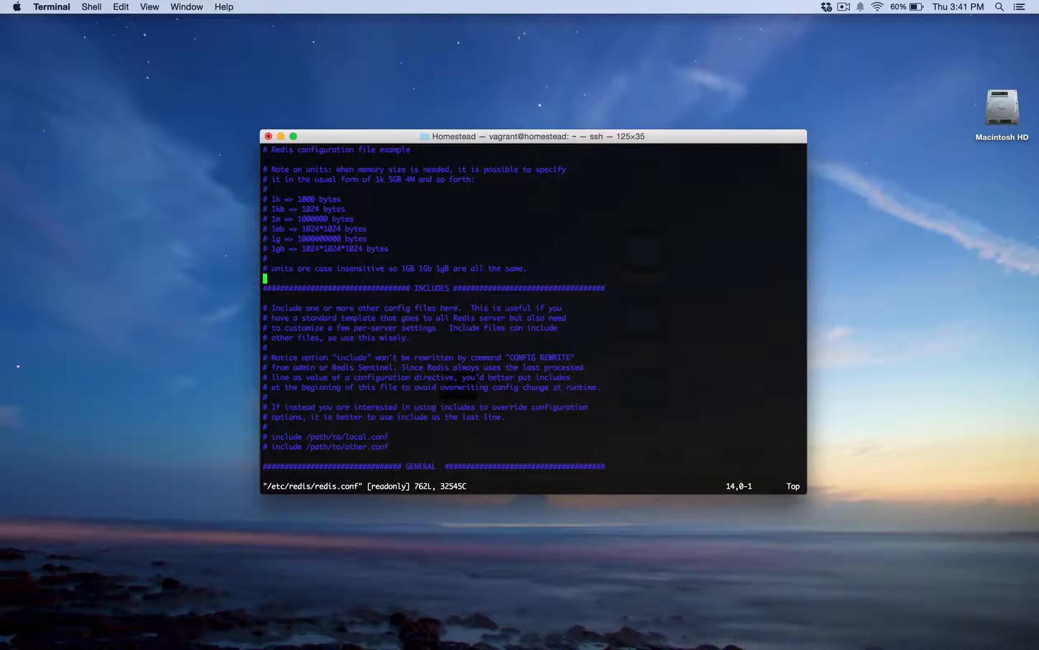
- Bring the SNAPSHOTTING save rules (900 1, 300 10, 60 10000) into view with the cursor on them
scroll("down", 3)
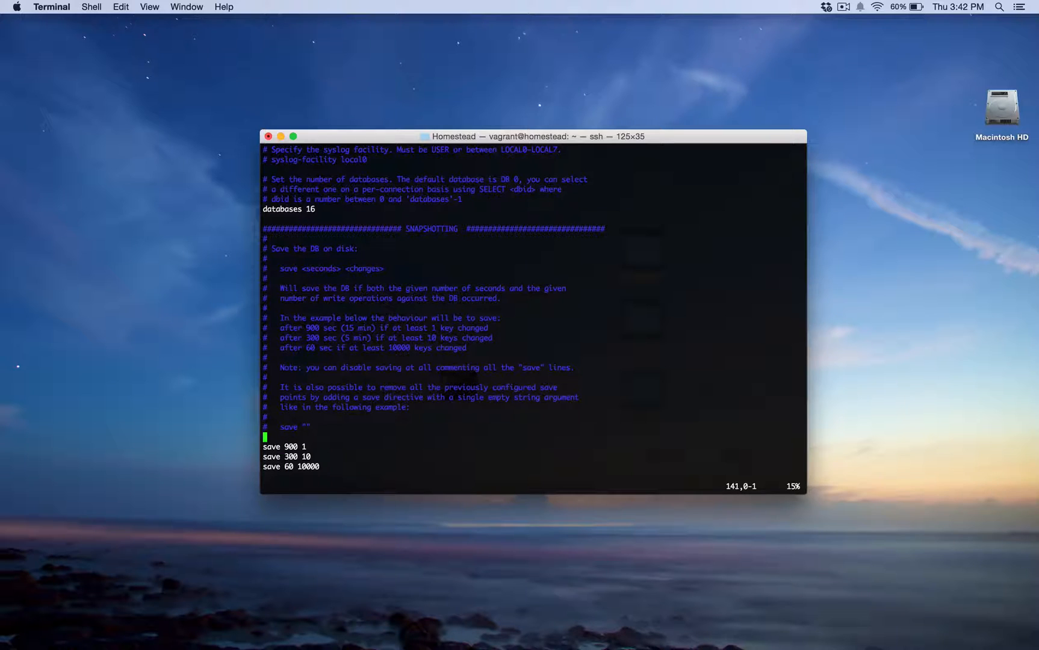
key("Down")
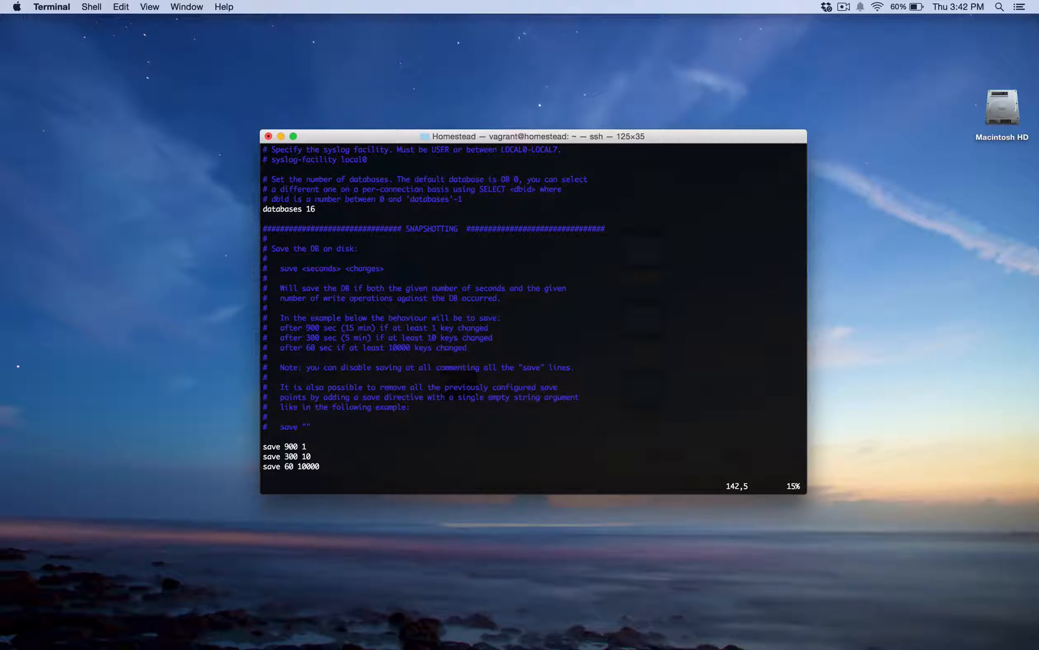
key("Right")
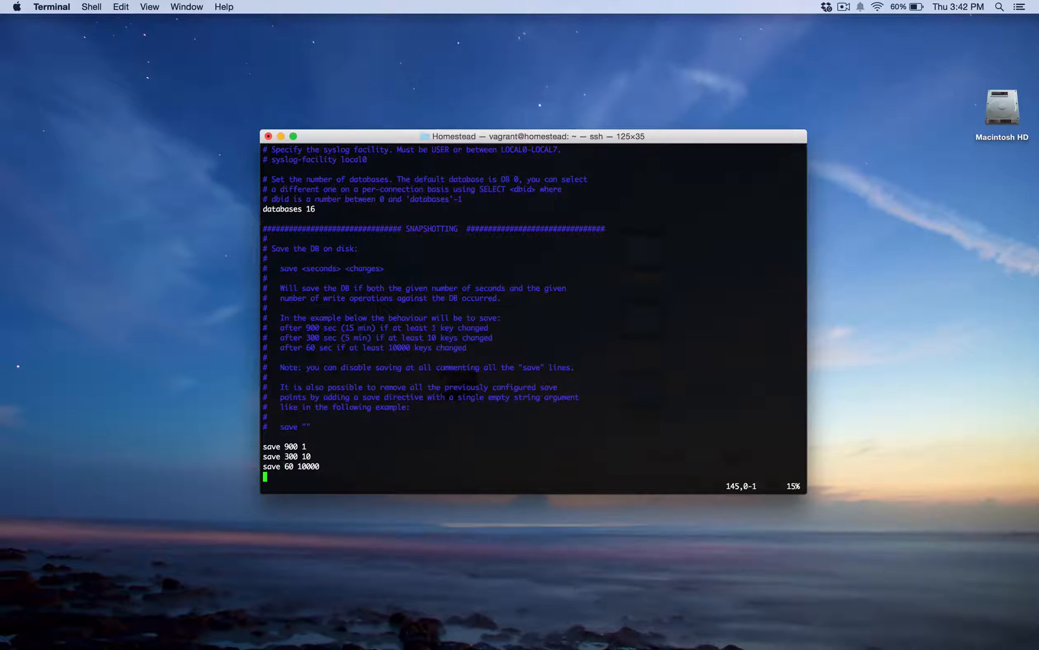
- Scroll to the stop-writes-on-bgsave-error yes and rdbcompression yes settings
scroll("down", 3)
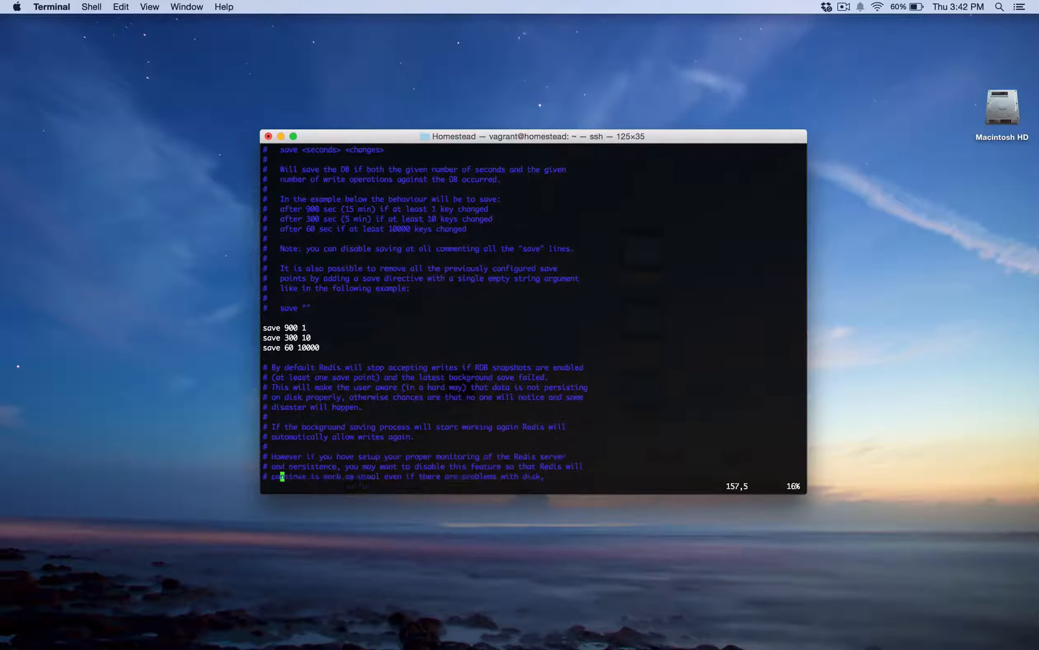
scroll("down", 3)
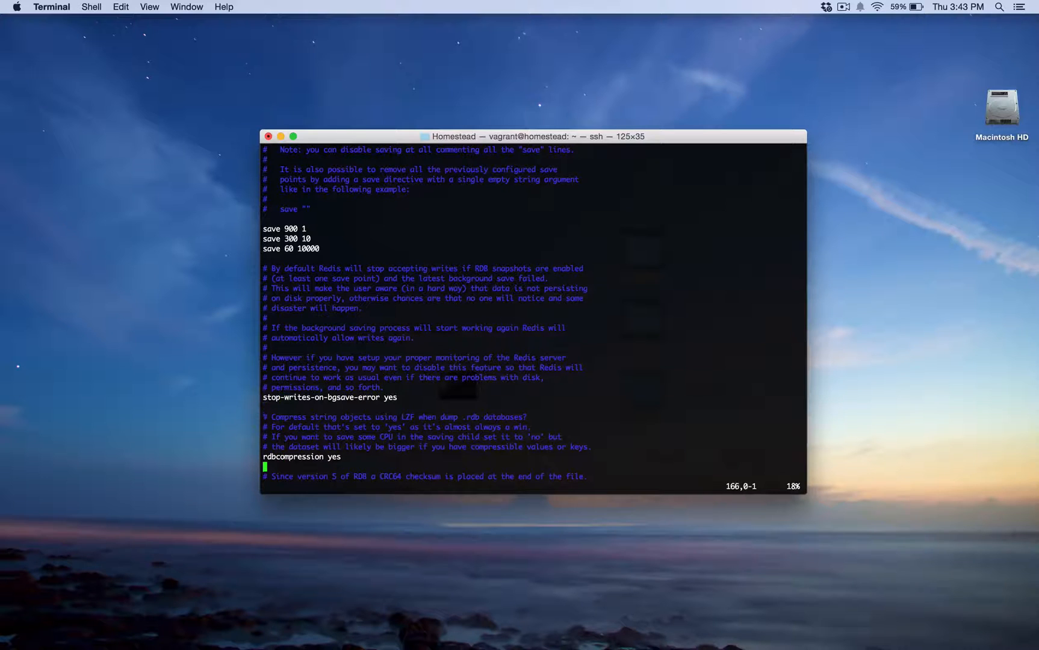
- Scroll past rdbchecksum yes, dbfilename redis.rdb and dir /var/lib/redis/ to REPLICATION
scroll("down", 3)
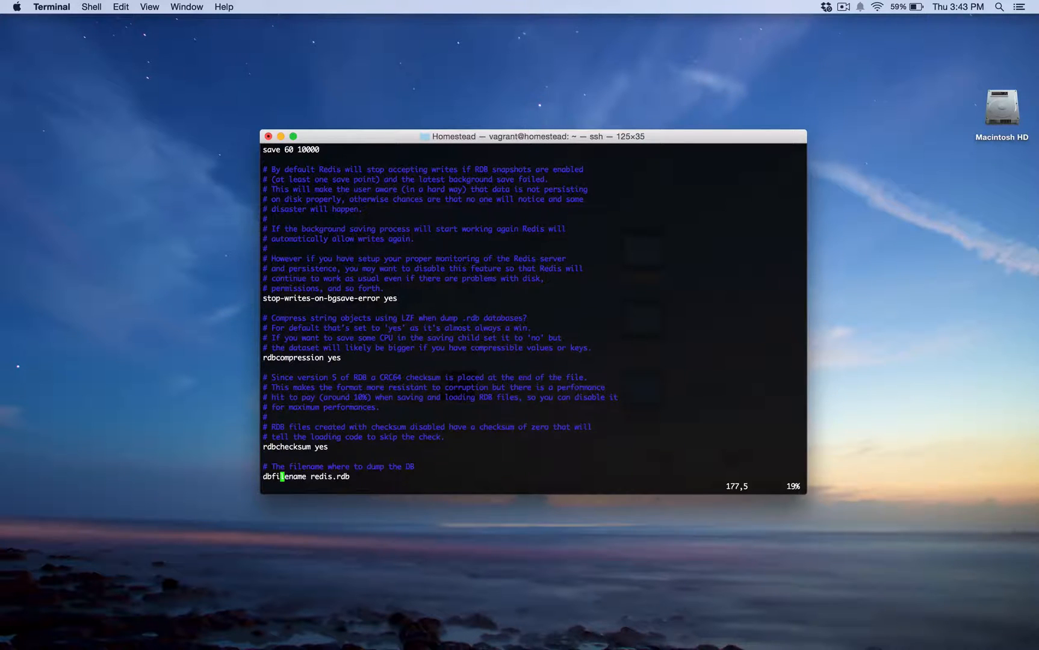
scroll("down", 3)
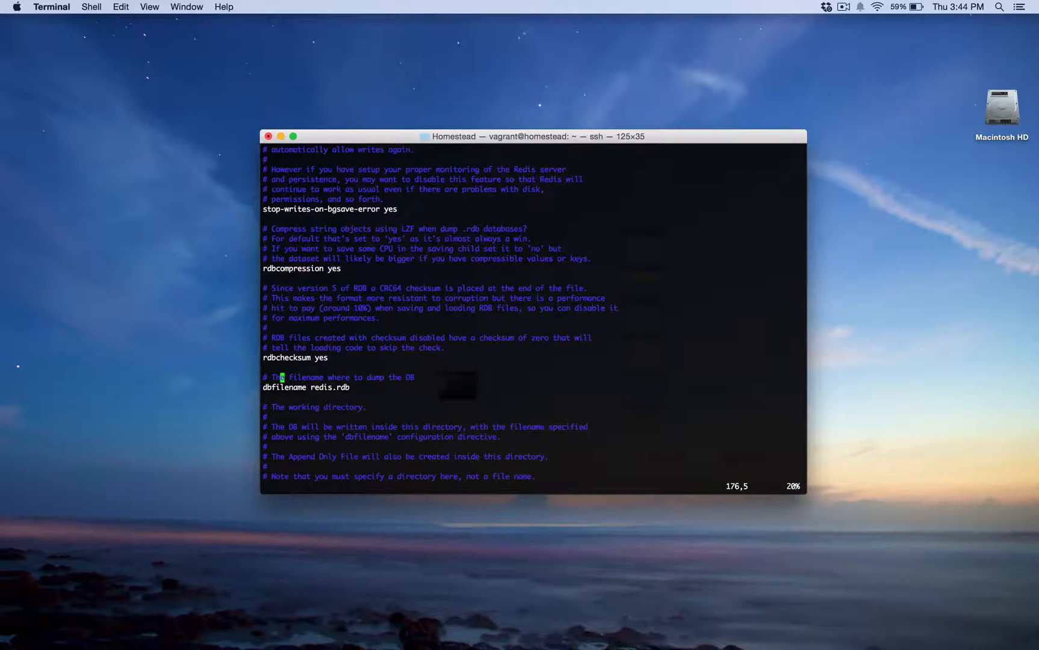
scroll("down", 3)
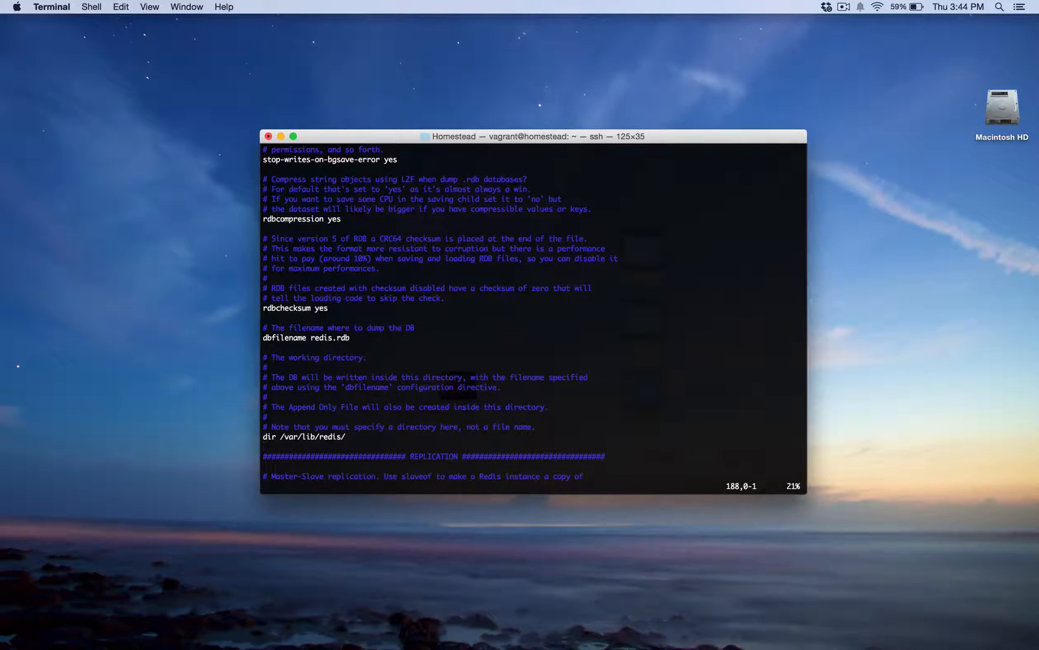
- Scroll through replication settings from slave-serve-stale-data yes down to slave-priority 100
scroll("down", 3)
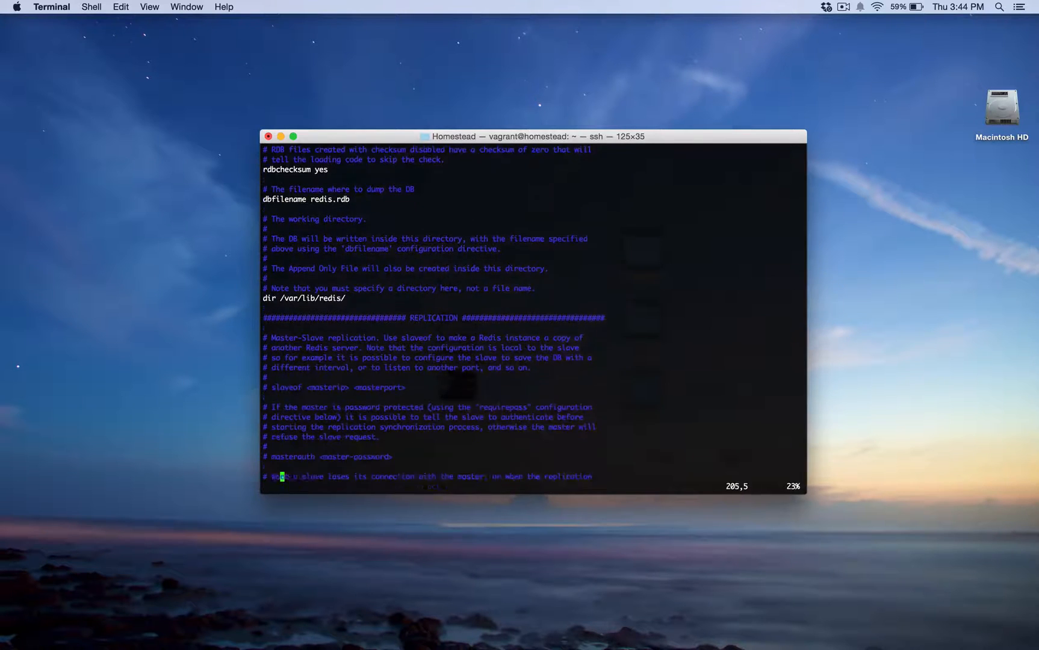
scroll("down", 3)
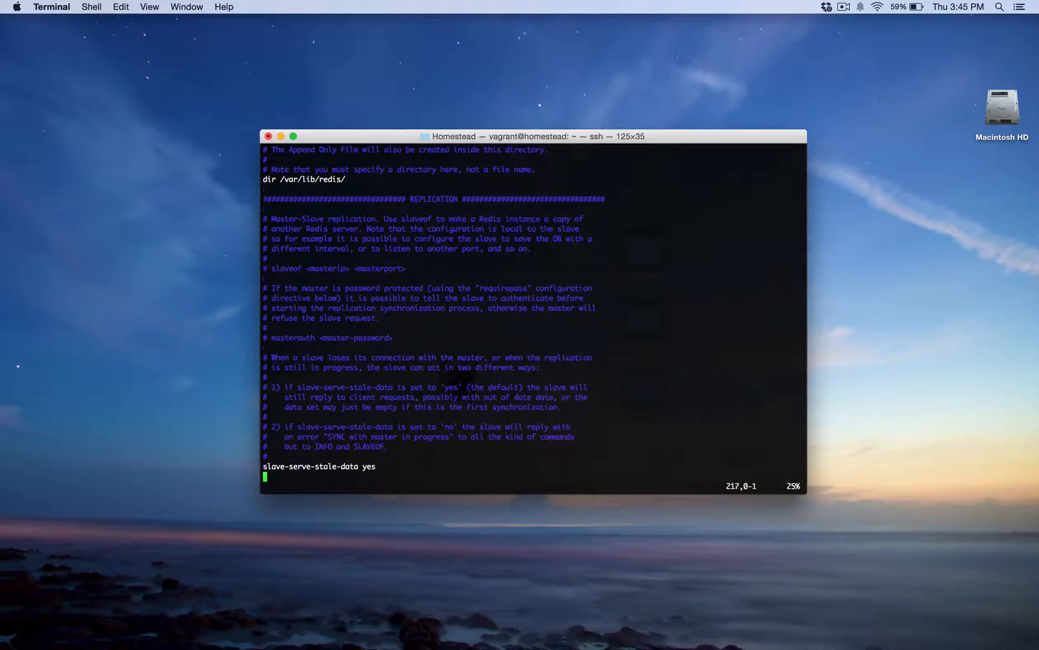
scroll("down", 3)
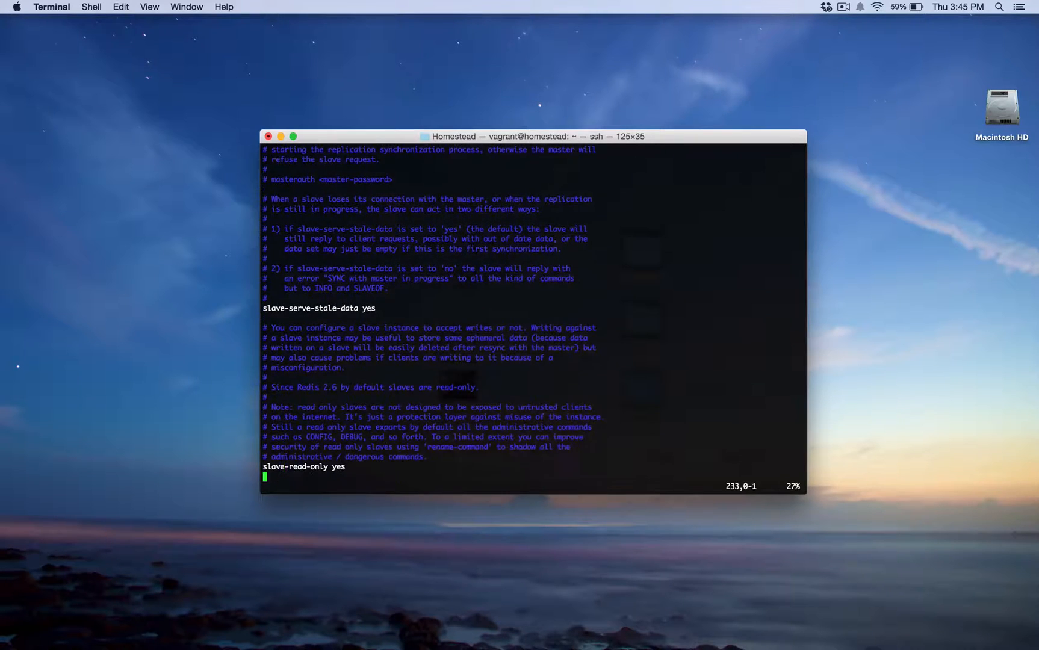
scroll("down", 3)
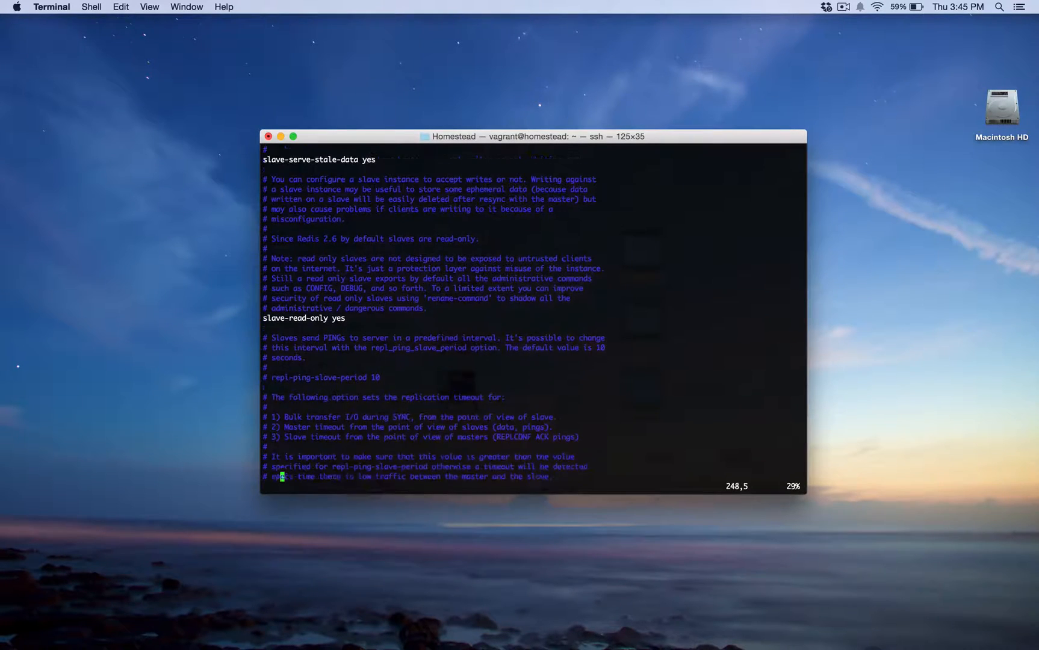
scroll("down", 3)
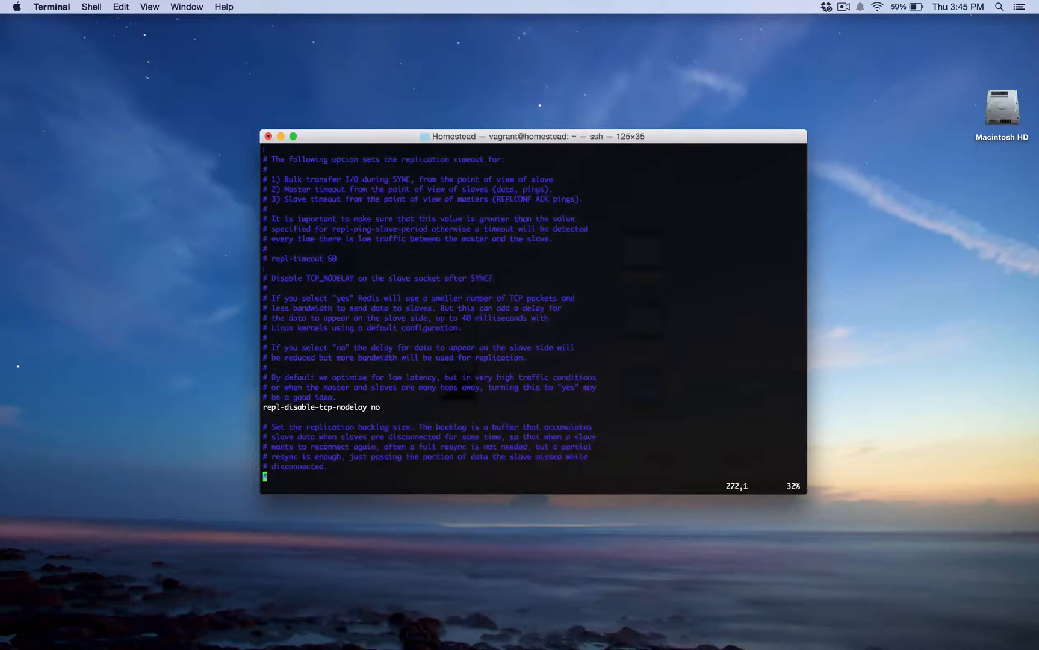
scroll("down", 3)
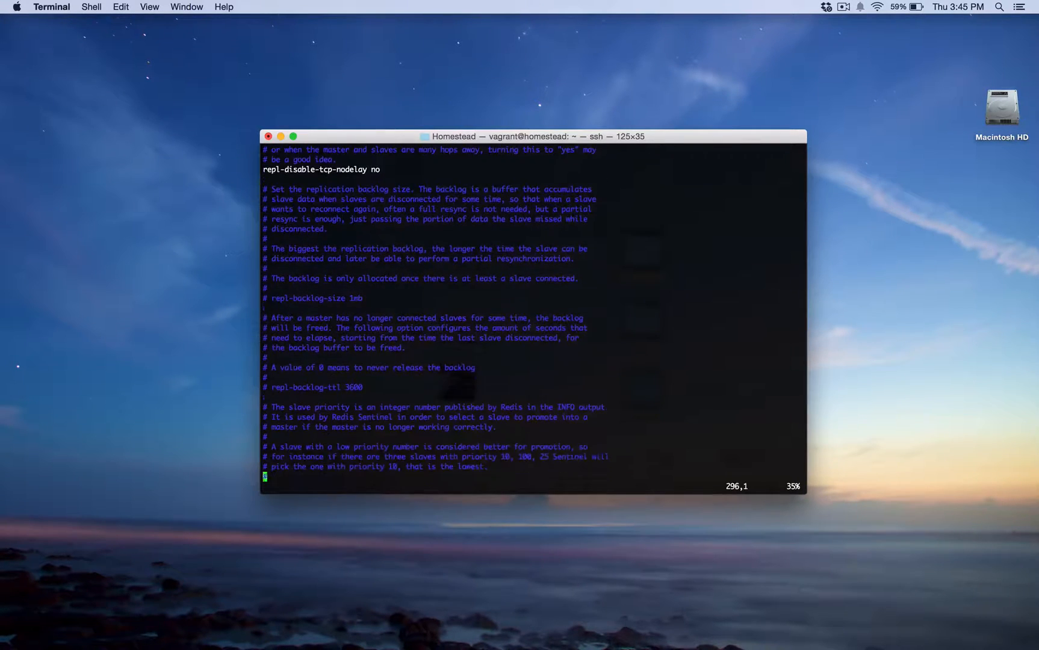
scroll("down", 3)
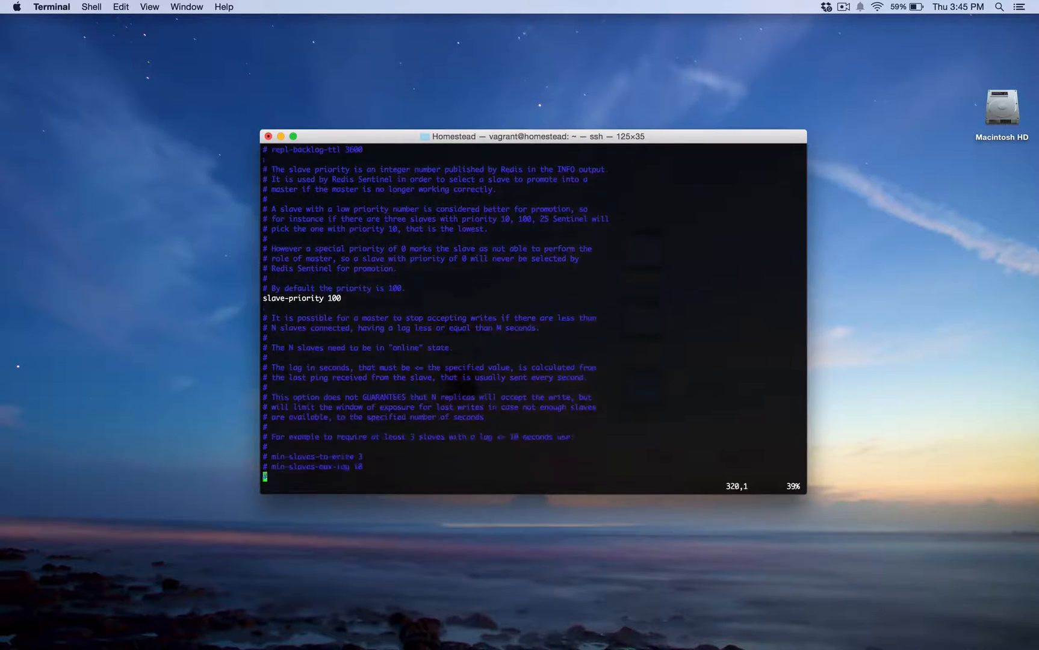
scroll("down", 3)
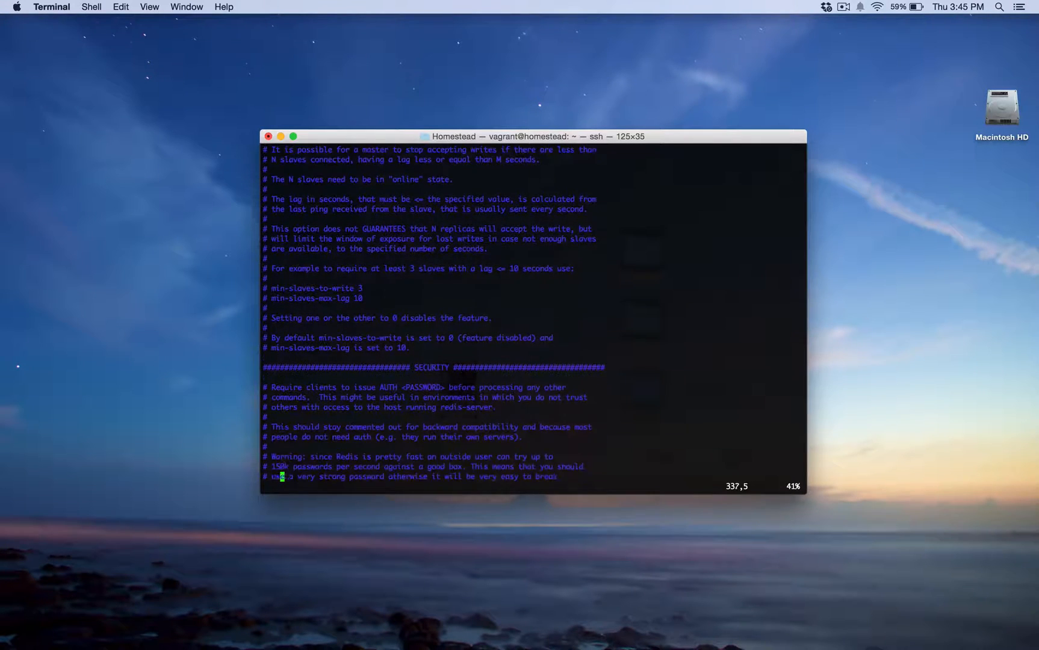
scroll("down", 3)
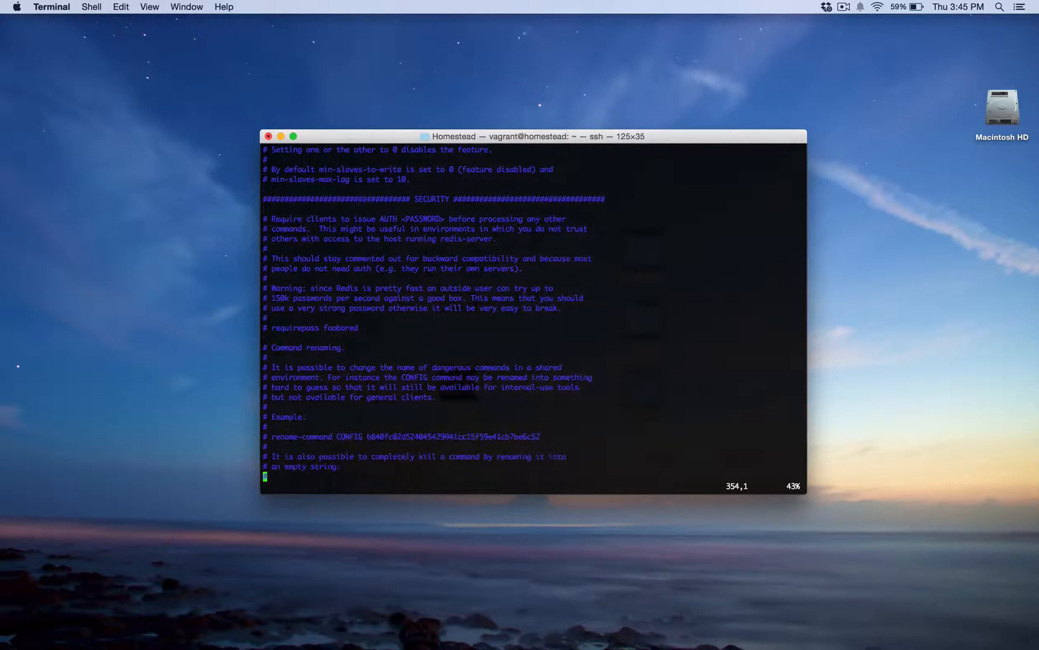
scroll("down", 3)
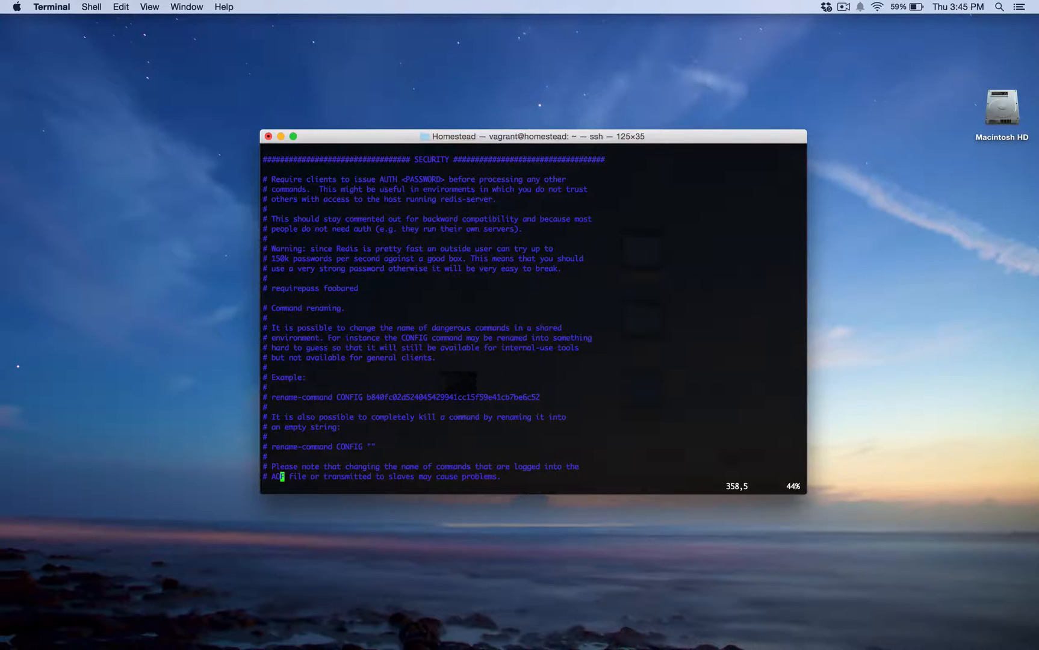
scroll("down", 3)
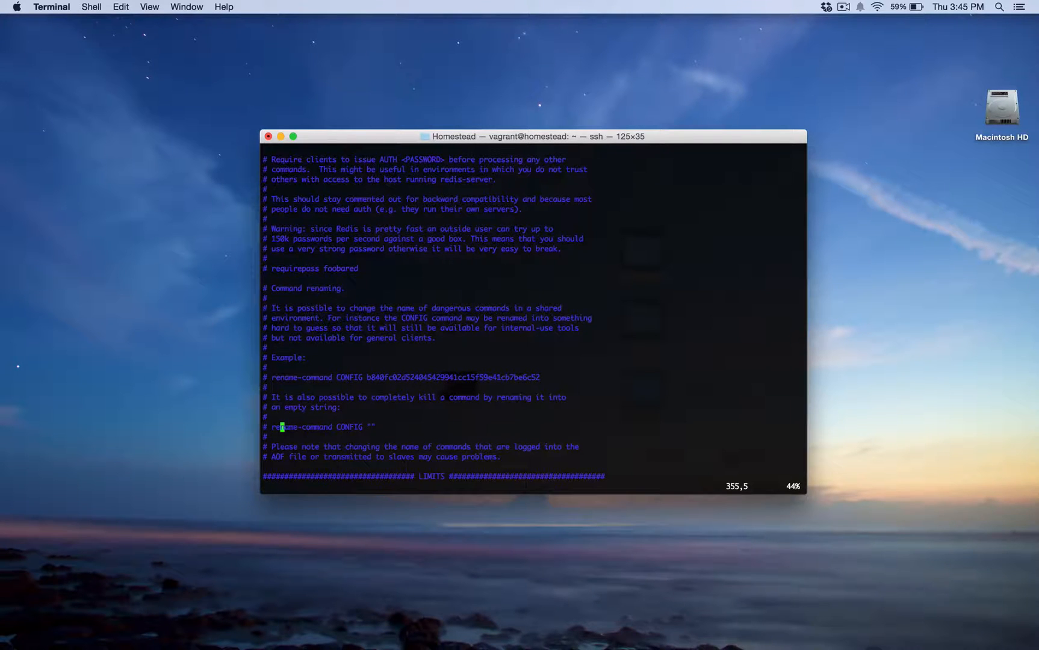
- Scroll to the LIMITS section showing maxclients 10000 and the memory limit notes
scroll("down", 3)
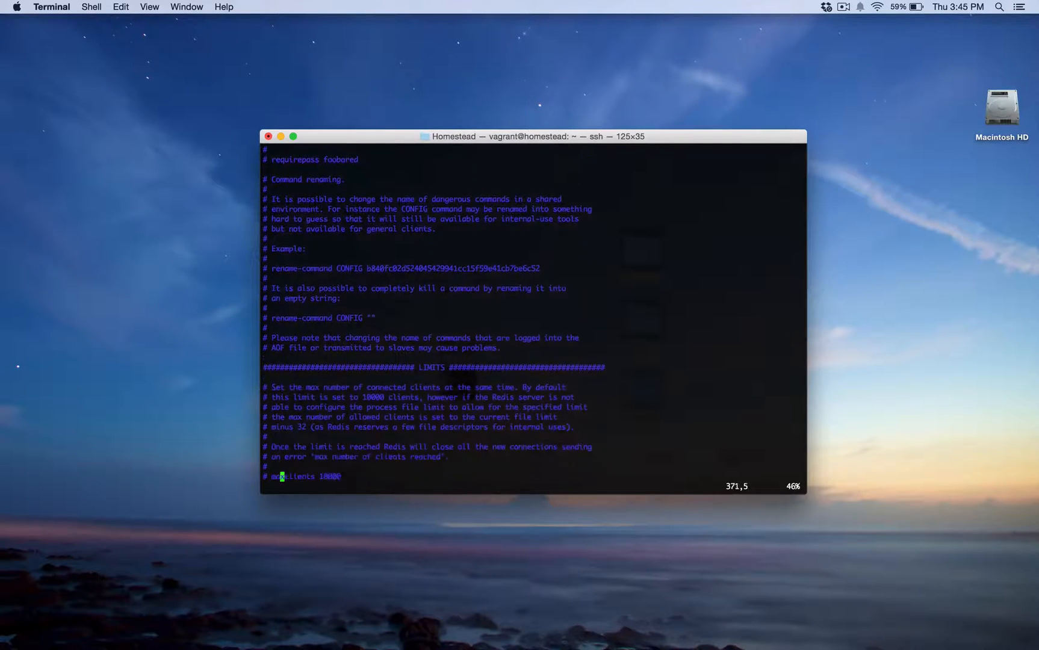
scroll("down", 3)
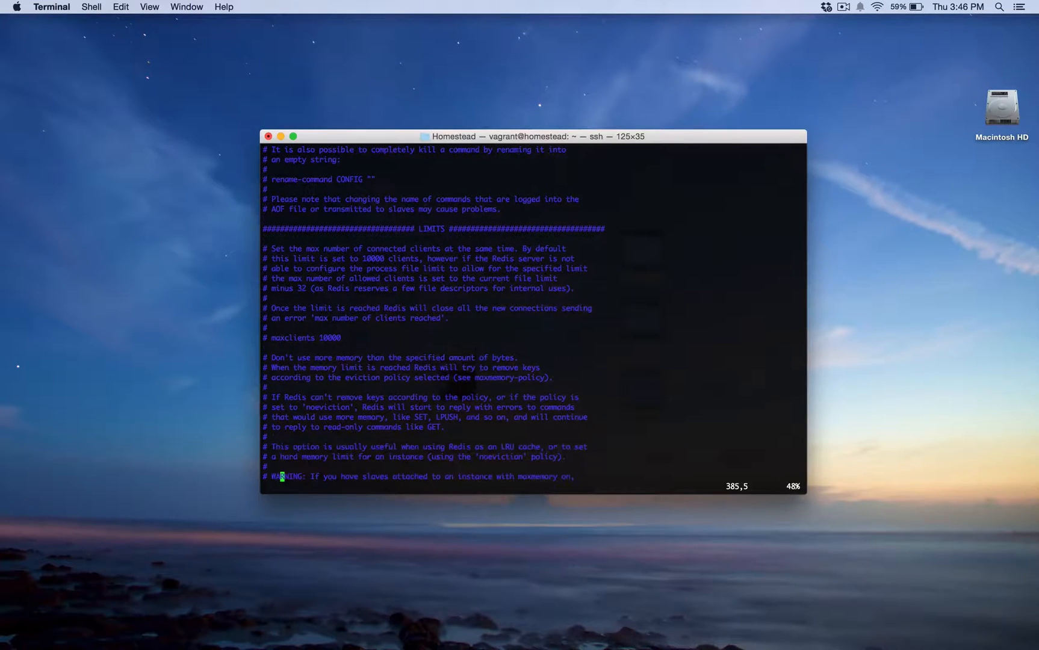
scroll("down", 3)
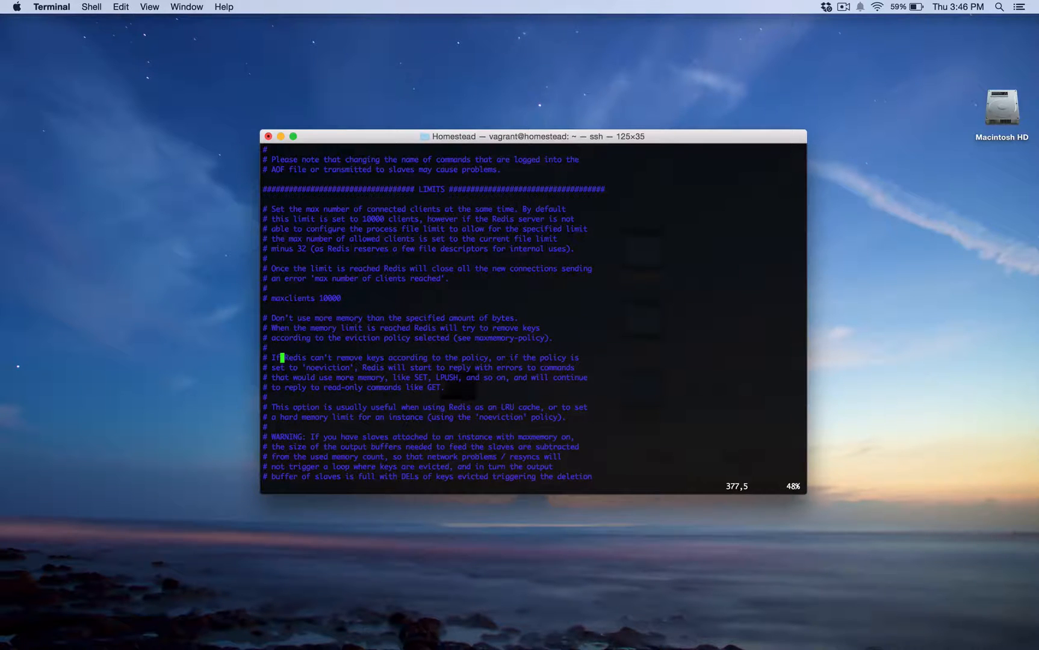
- Scroll to the maxmemory <bytes> line and the MAXMEMORY POLICY heading
scroll("down", 3)
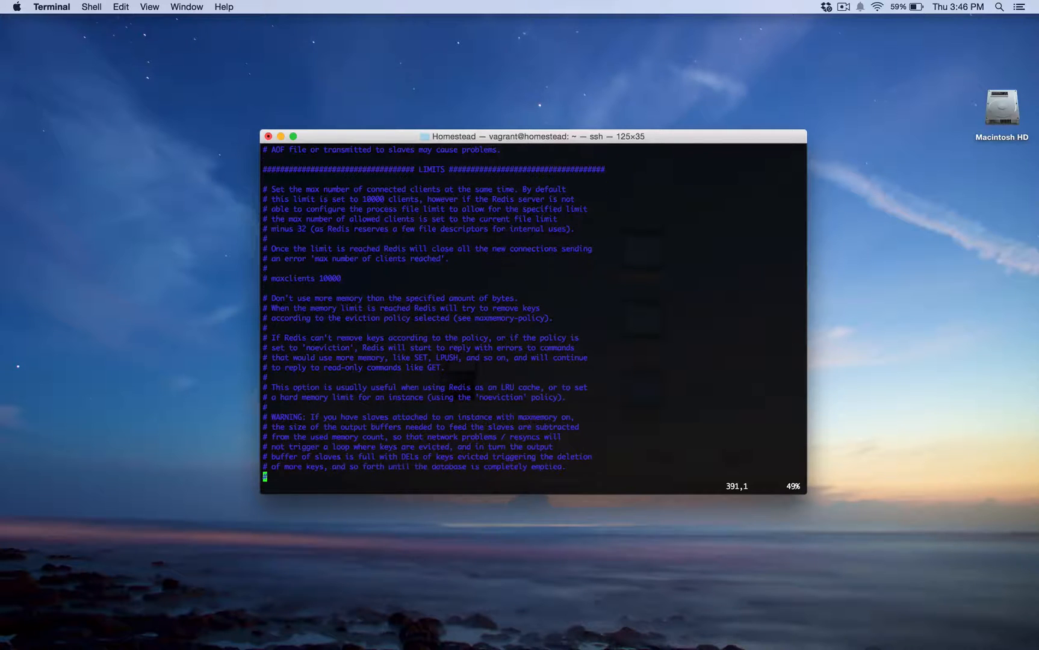
scroll("down", 3)
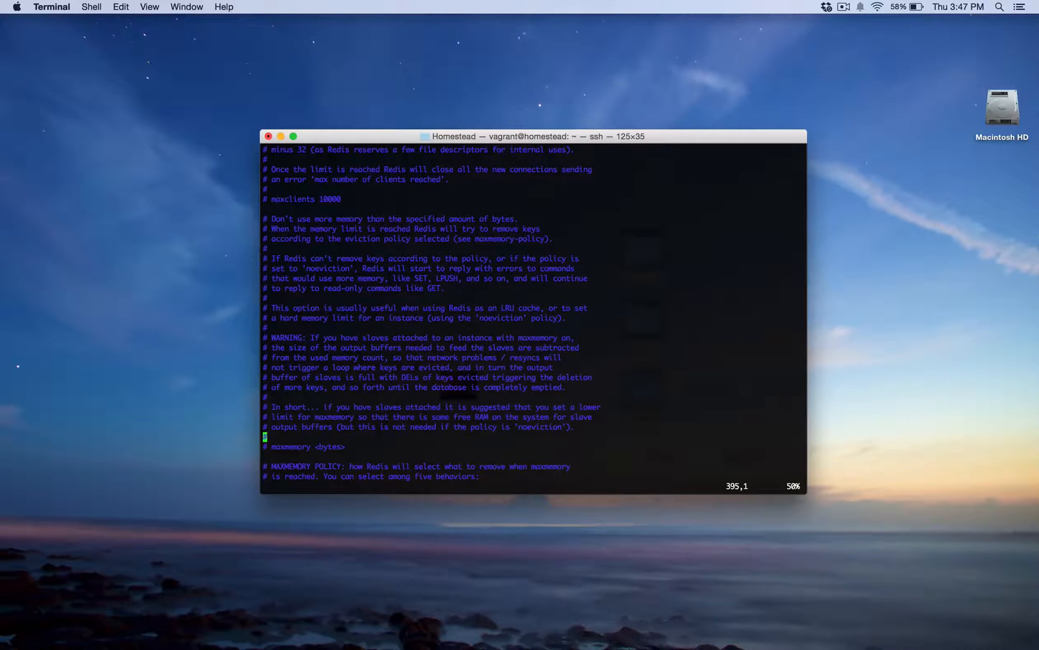
- Scroll through the eviction policy list to the default maxmemory-policy volatile-lru
scroll("down", 3)
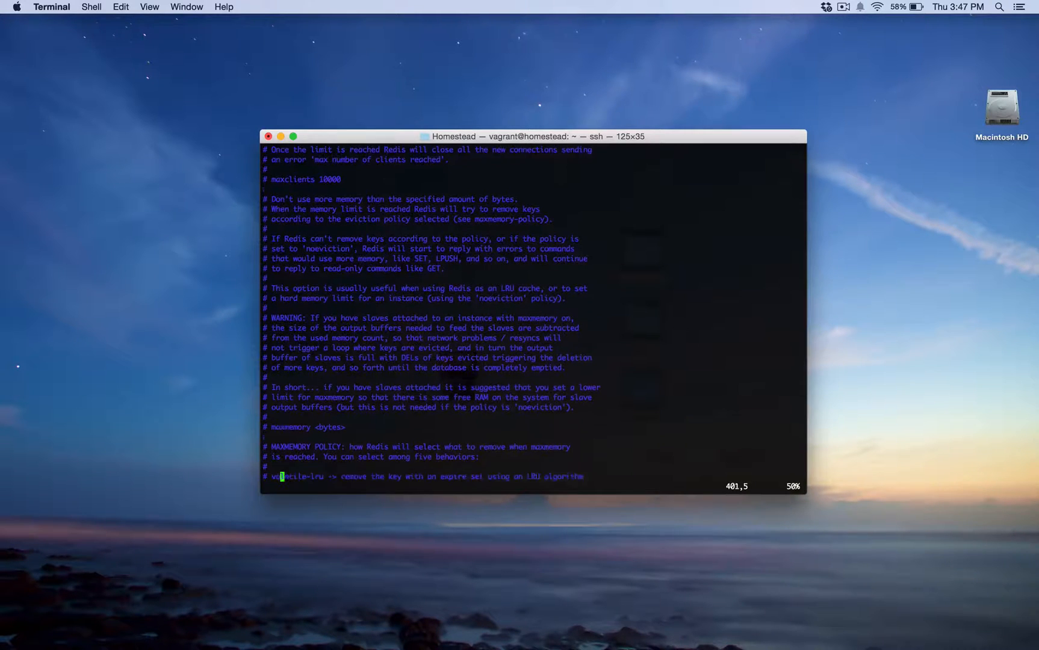
scroll("down", 3)
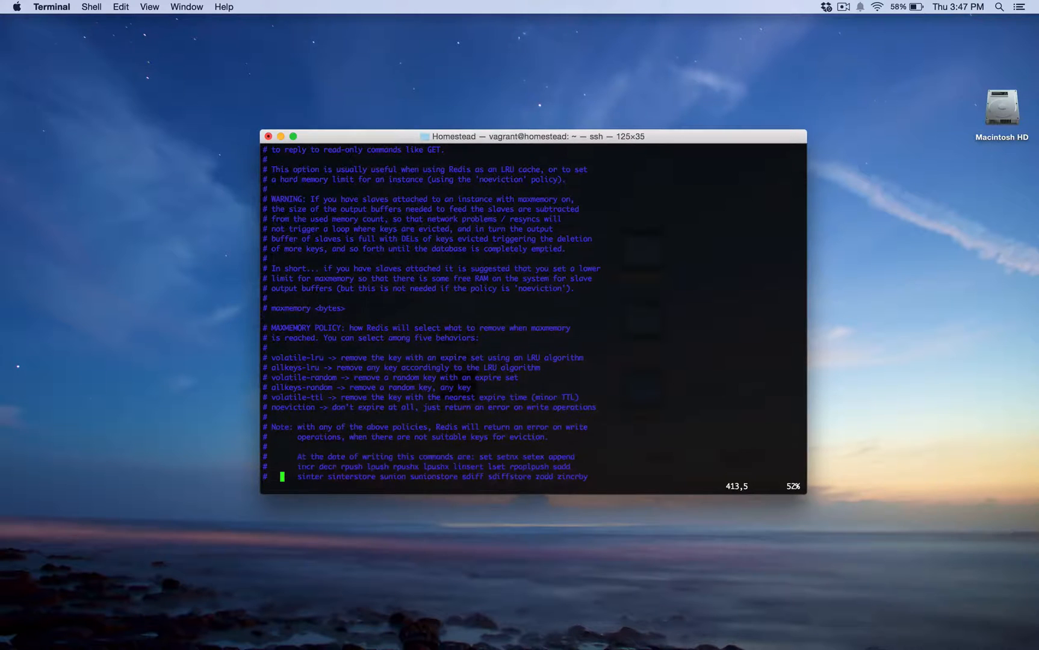
scroll("down", 3)
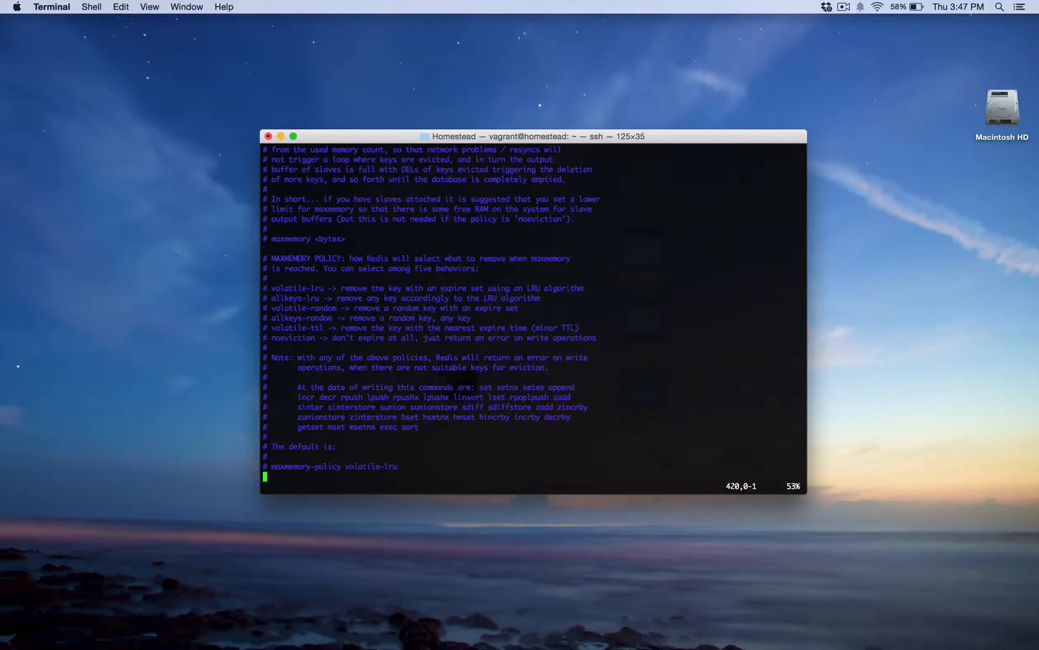
scroll("down", 3)
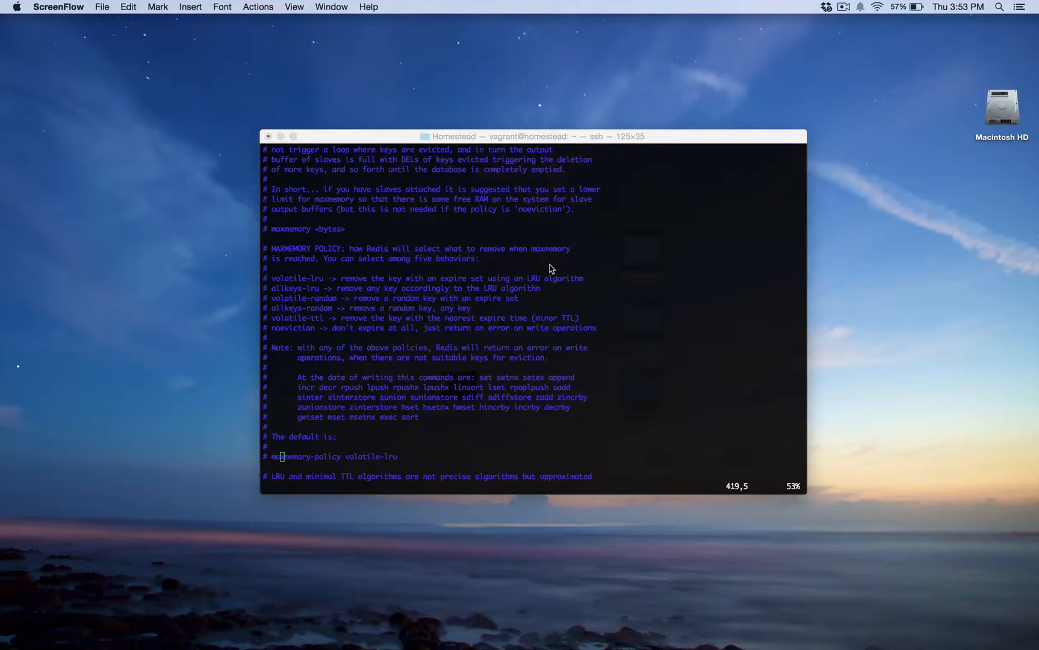
mouse_move(624, 268)
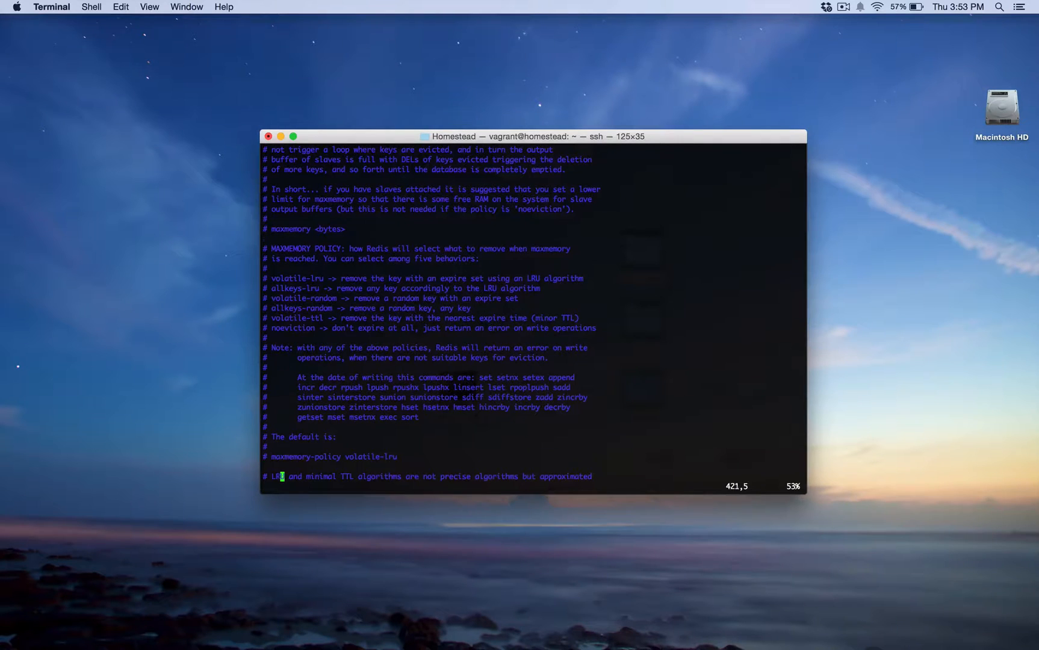
- Scroll past maxmemory-samples 3 to the APPEND ONLY MODE header
scroll("down", 3)
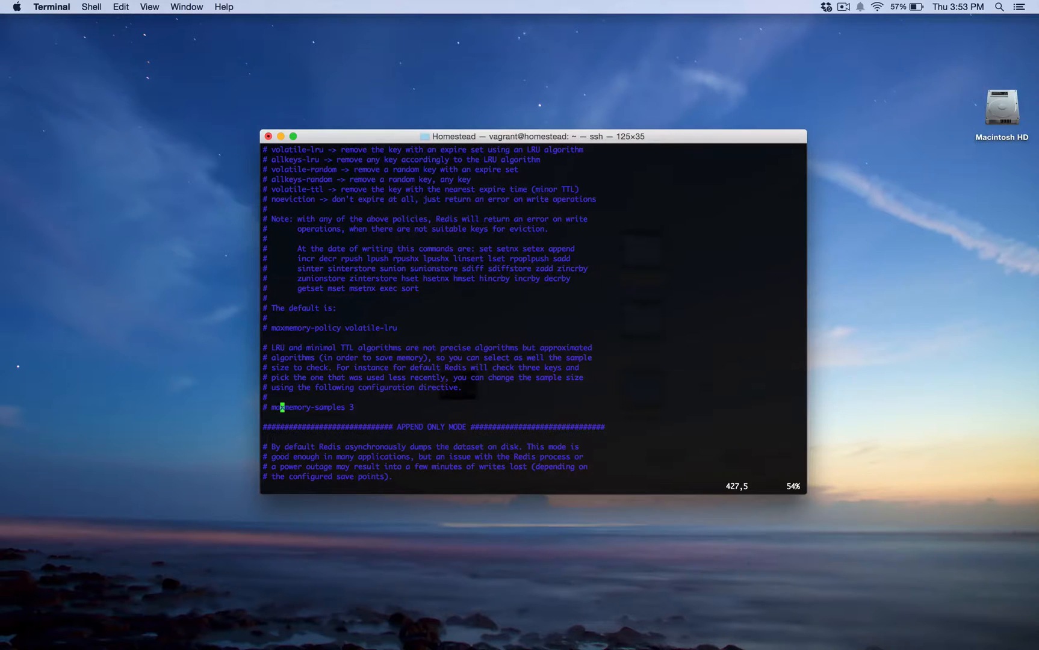
- Scroll redis.conf down to appendonly no and appendfilename "appendonly.aof"
key("j")
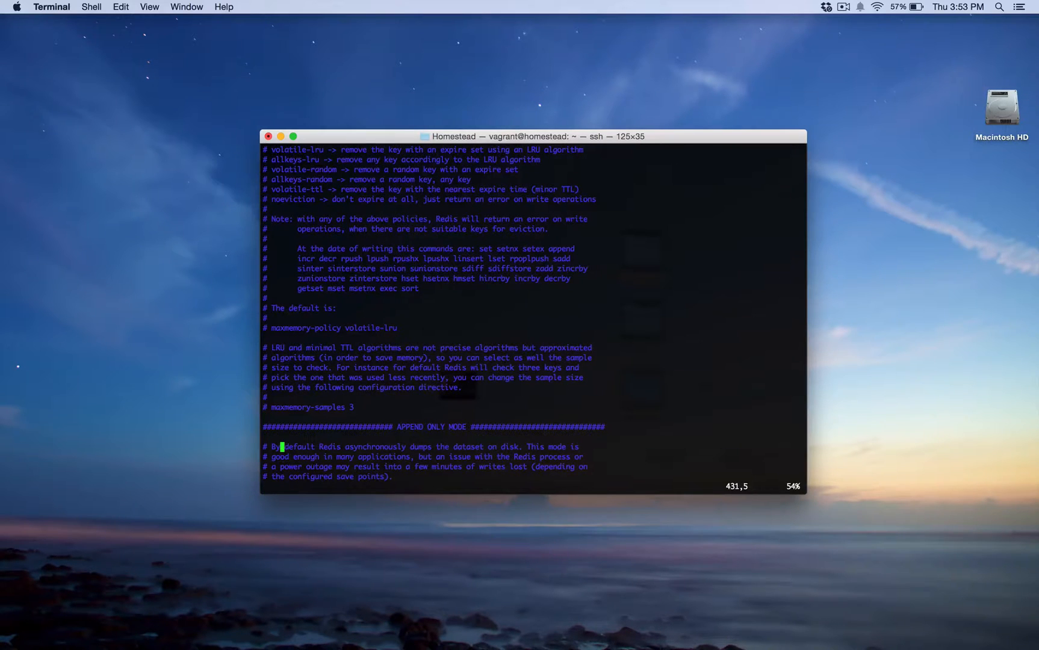
scroll("down", 3)
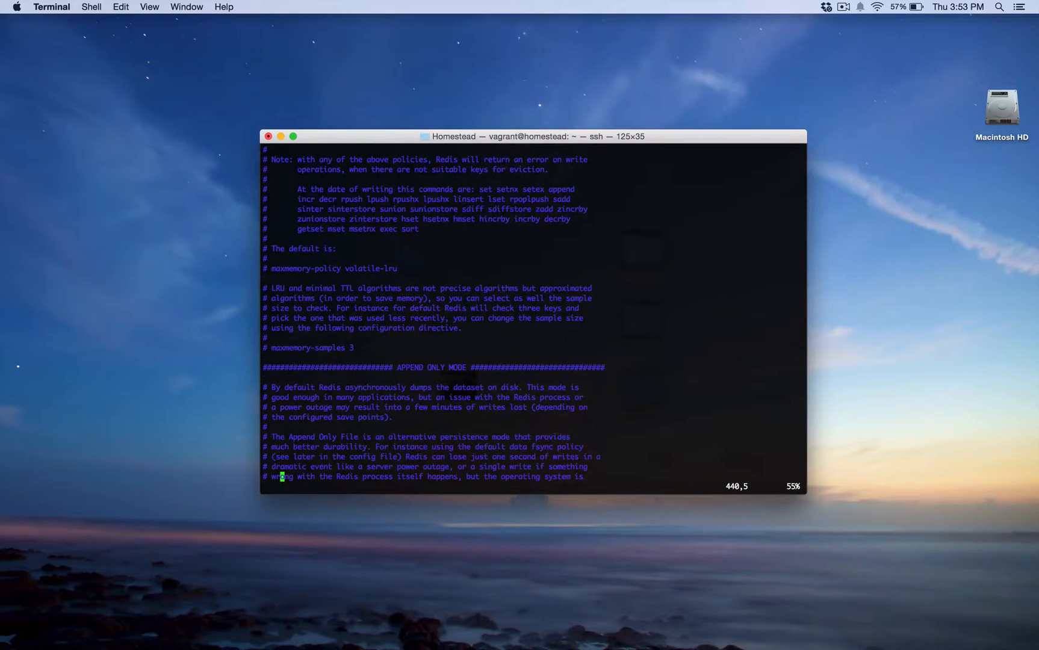
scroll("down", 3)
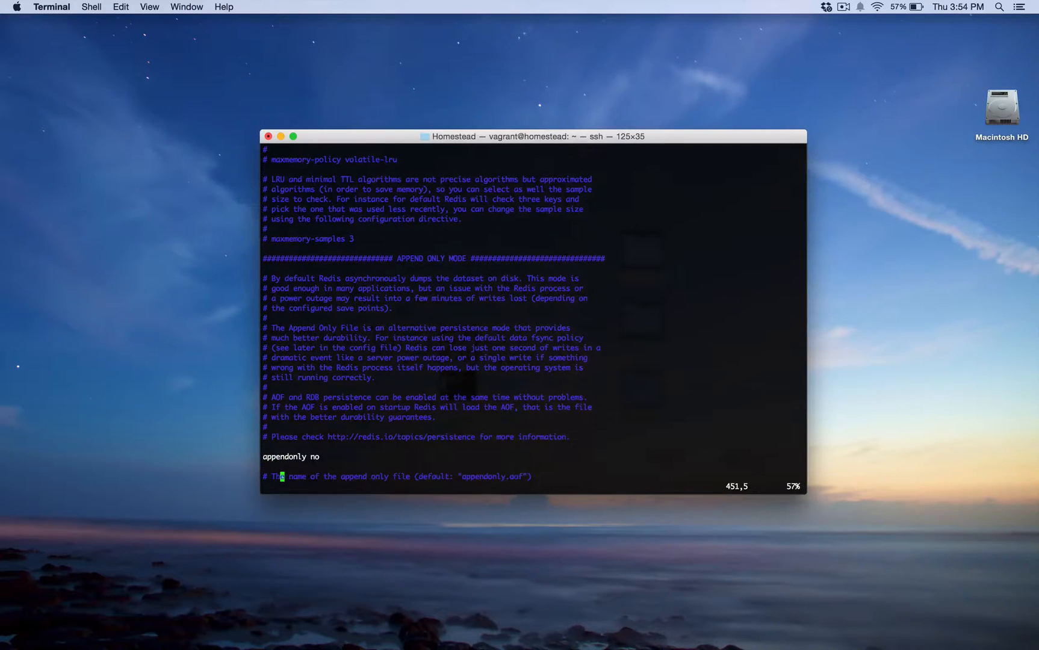
scroll("down", 3)
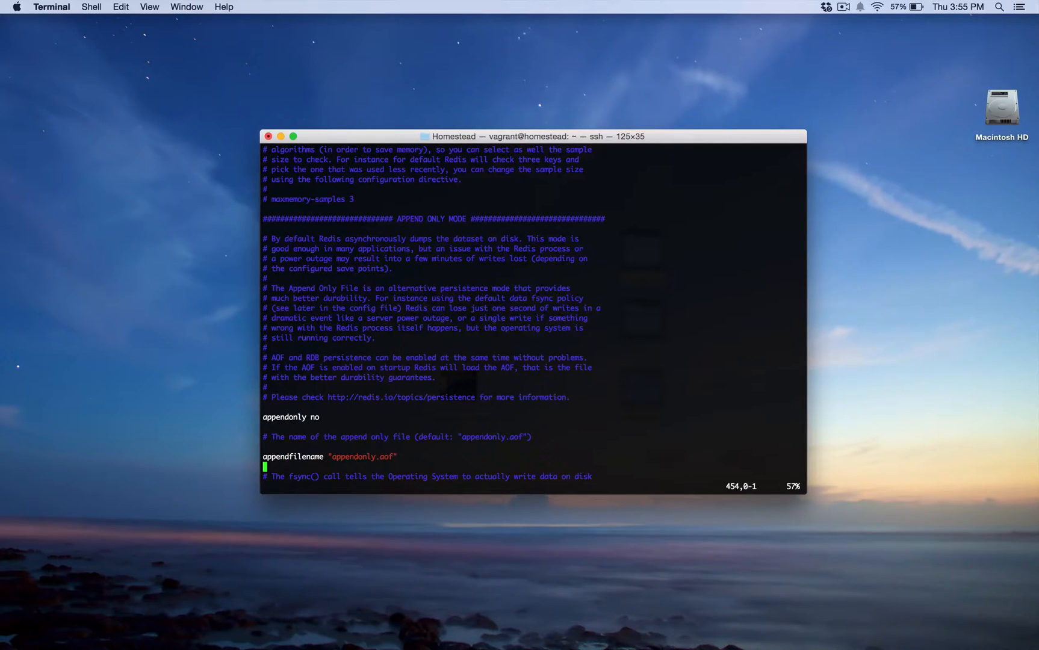
- Scroll down to the appendfsync everysec setting
scroll("down", 3)
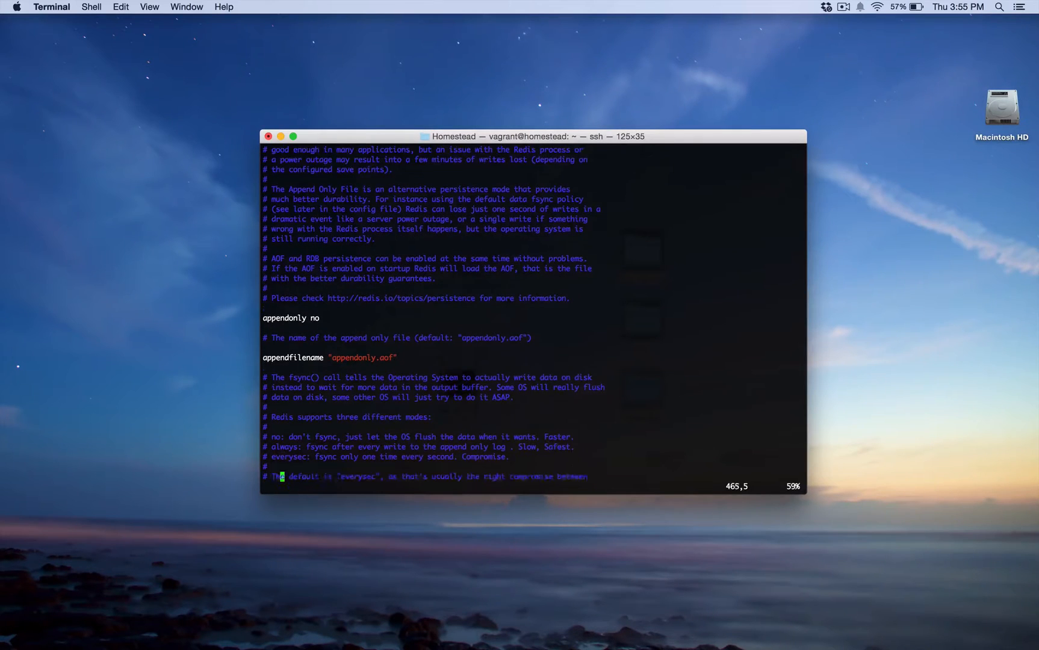
scroll("down", 3)
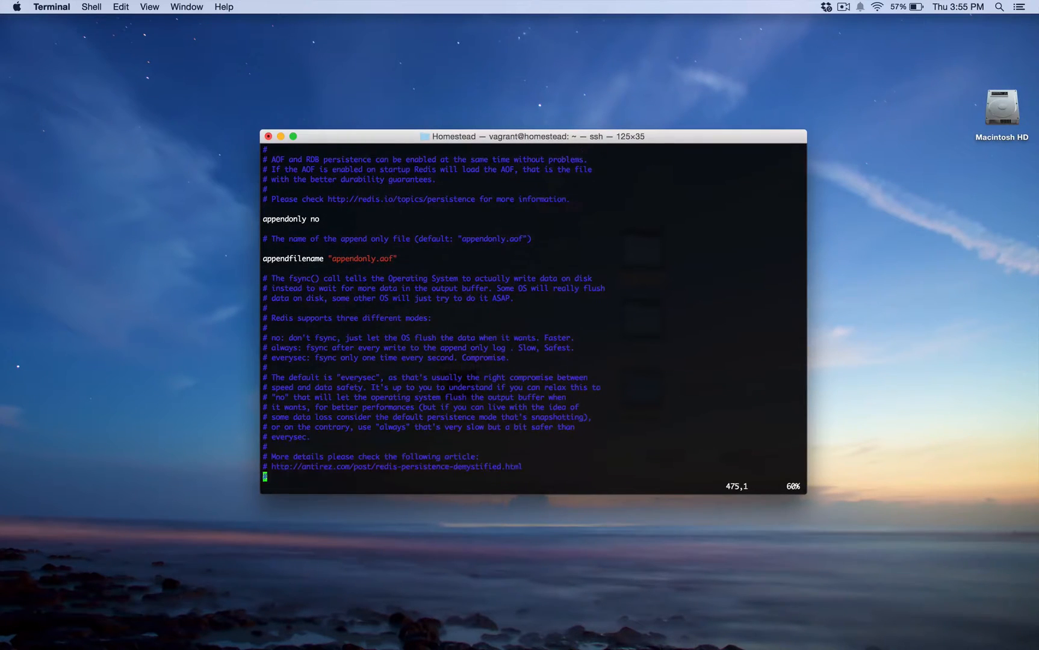
scroll("down", 3)
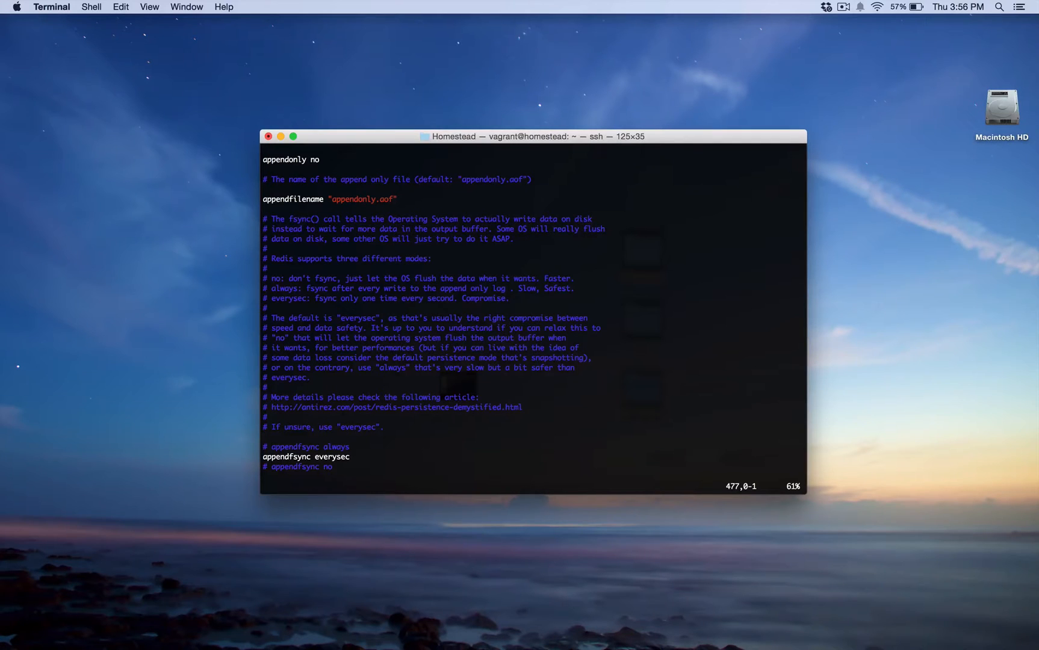
- Scroll on to auto-aof-rewrite-percentage 100, min-size 64mb and the LUA SCRIPTING header
scroll("down", 3)
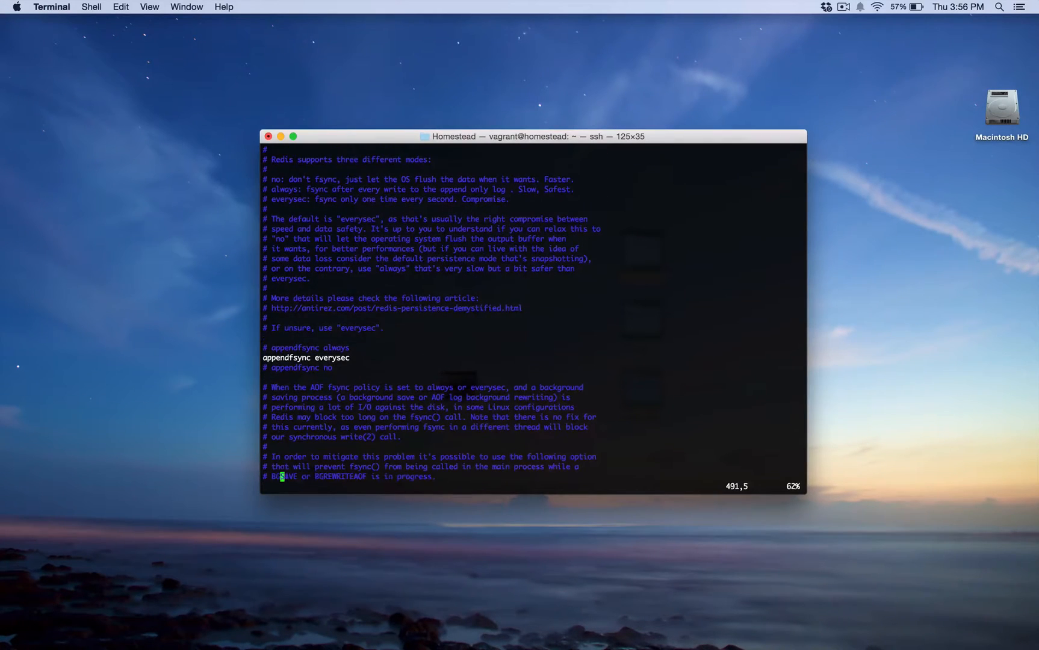
scroll("down", 3)
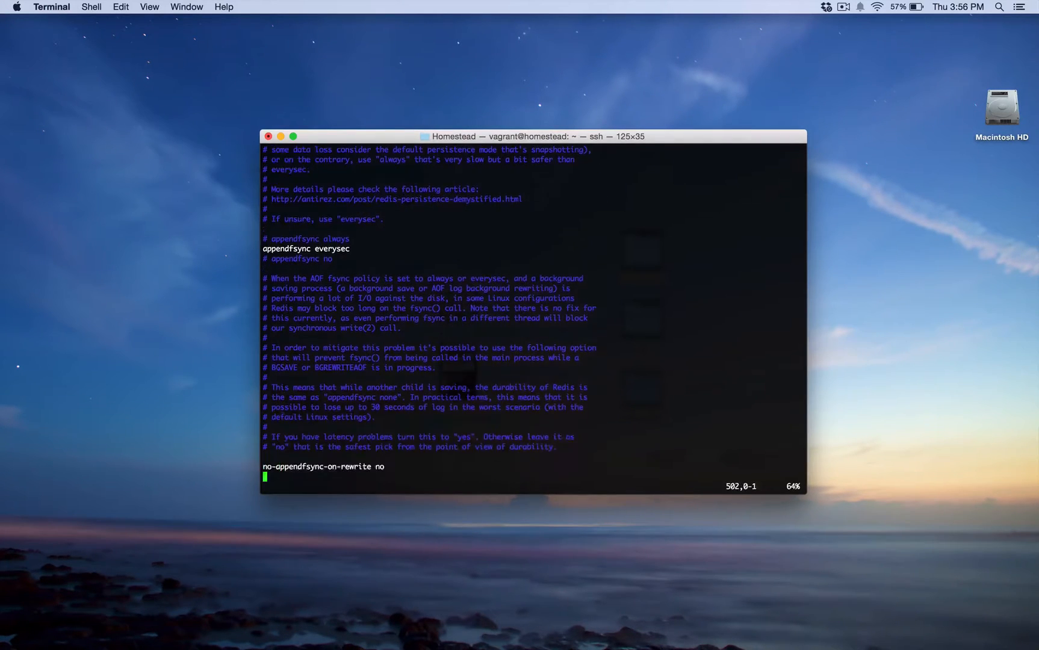
scroll("down", 3)
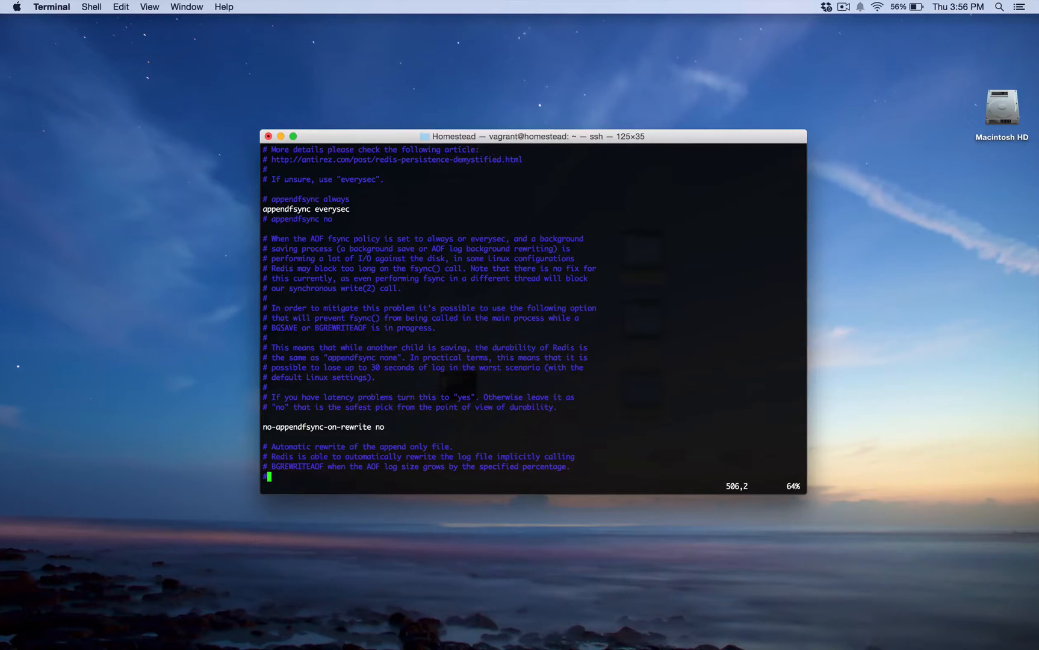
scroll("down", 3)
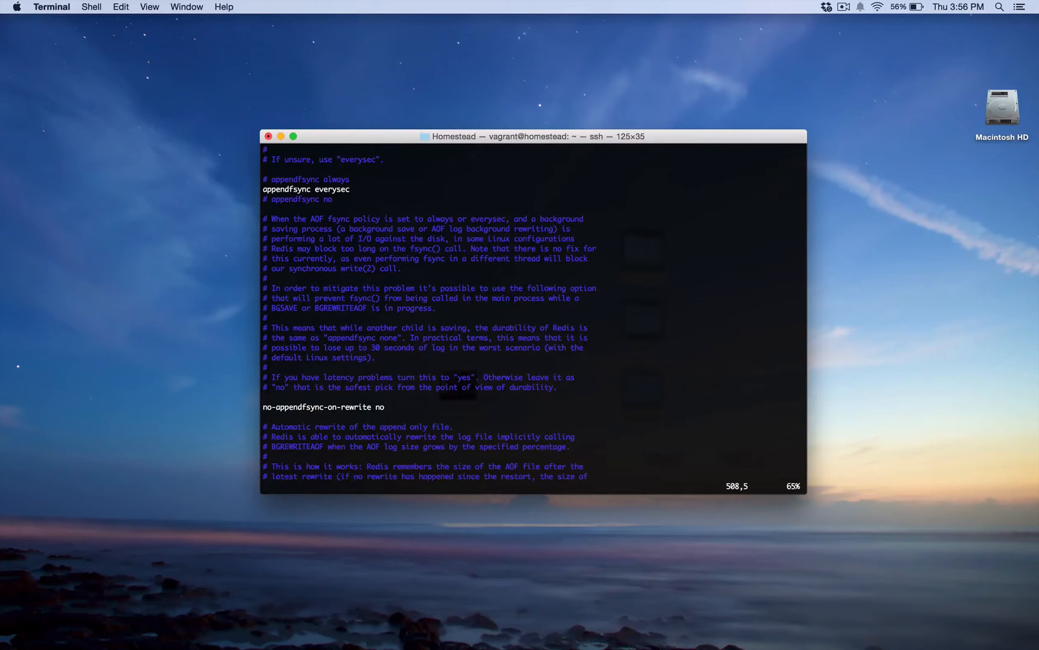
scroll("down", 3)
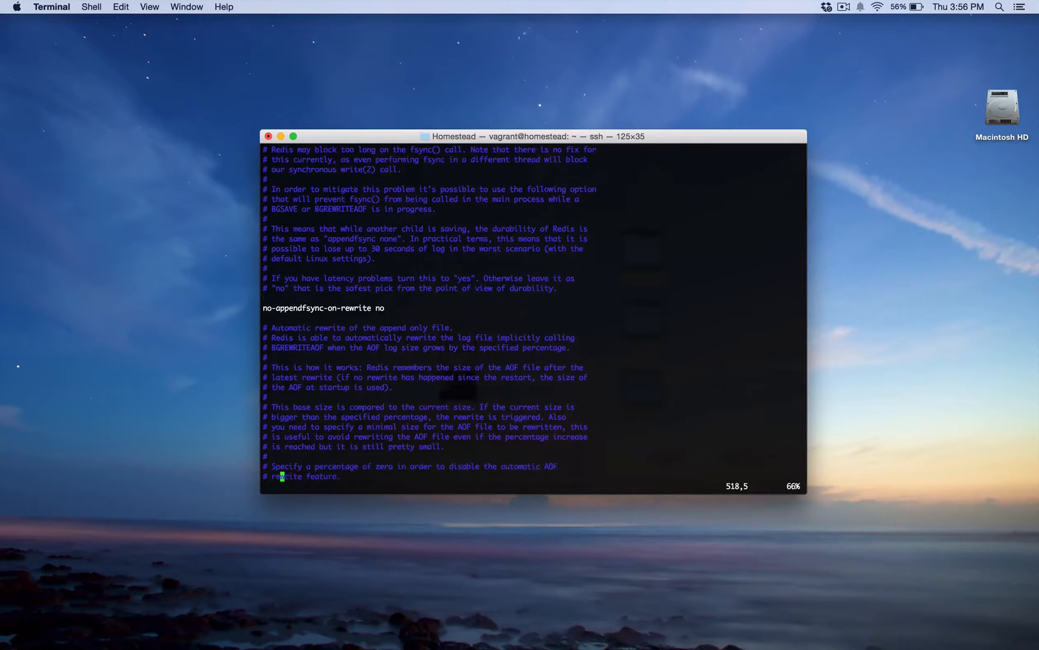
scroll("down", 3)
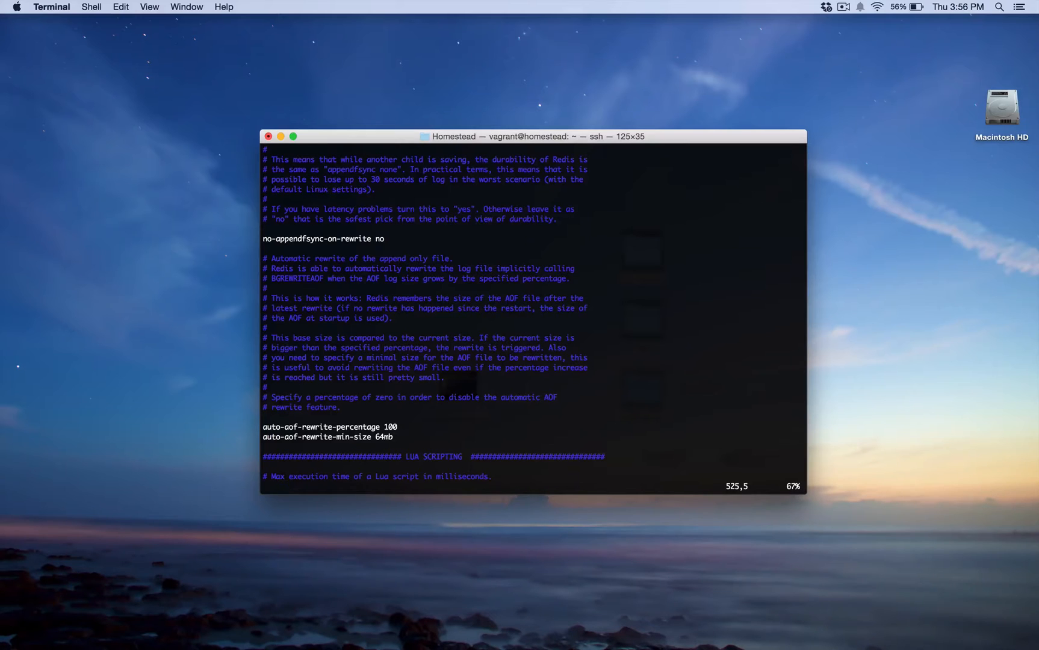
- Scroll past lua-time-limit 5000 and the commented cluster settings to slowlog-log-slower-than 10000
scroll("down", 3)
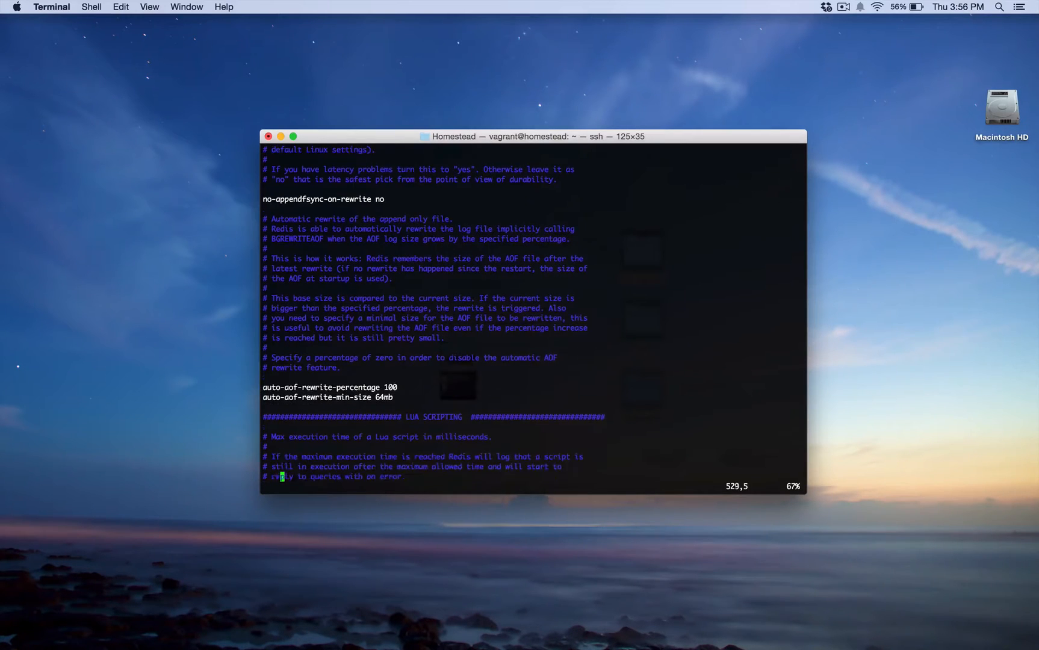
scroll("down", 3)
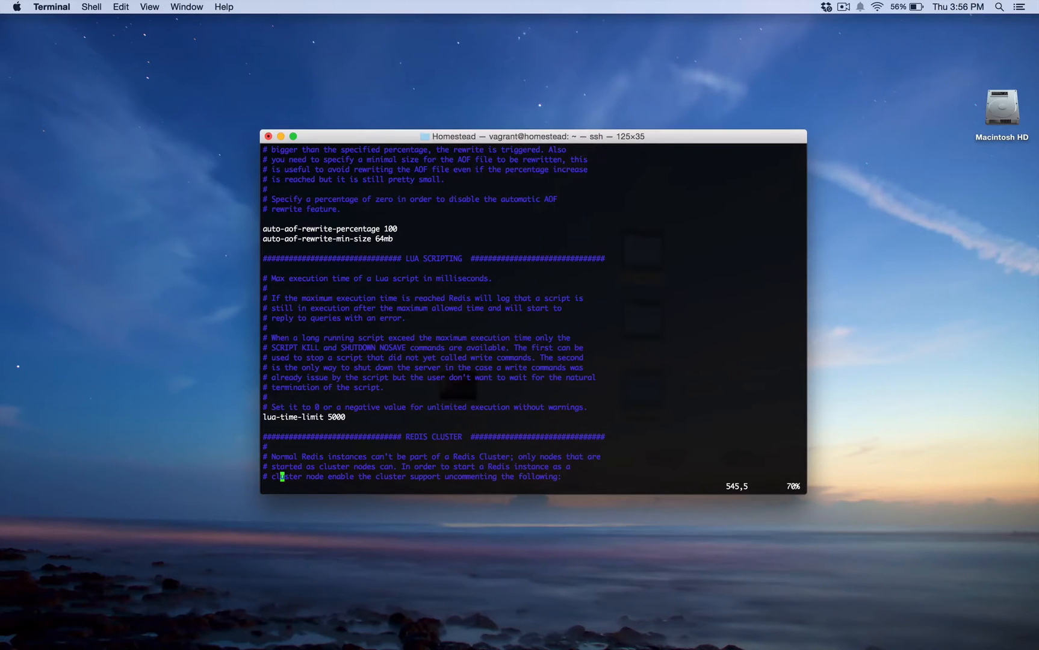
scroll("down", 3)
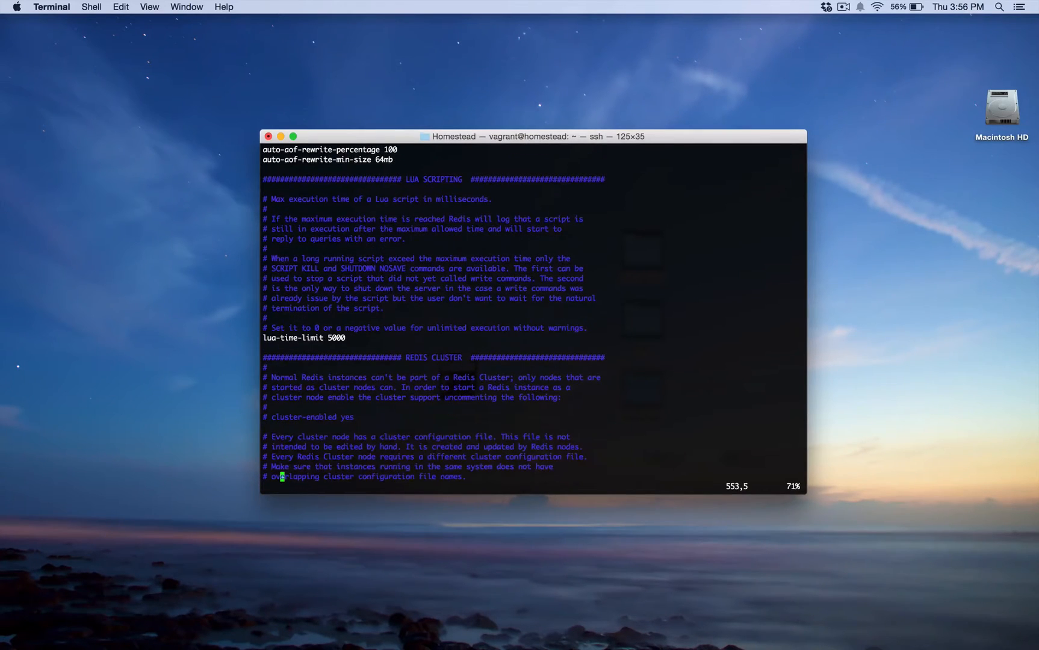
scroll("down", 3)
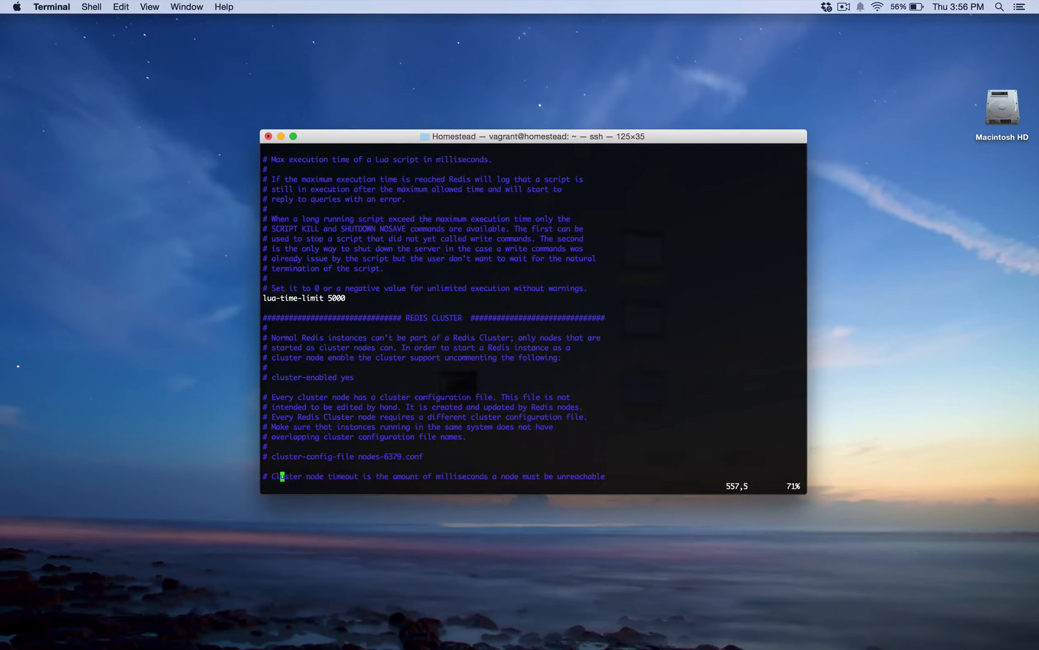
scroll("down", 3)
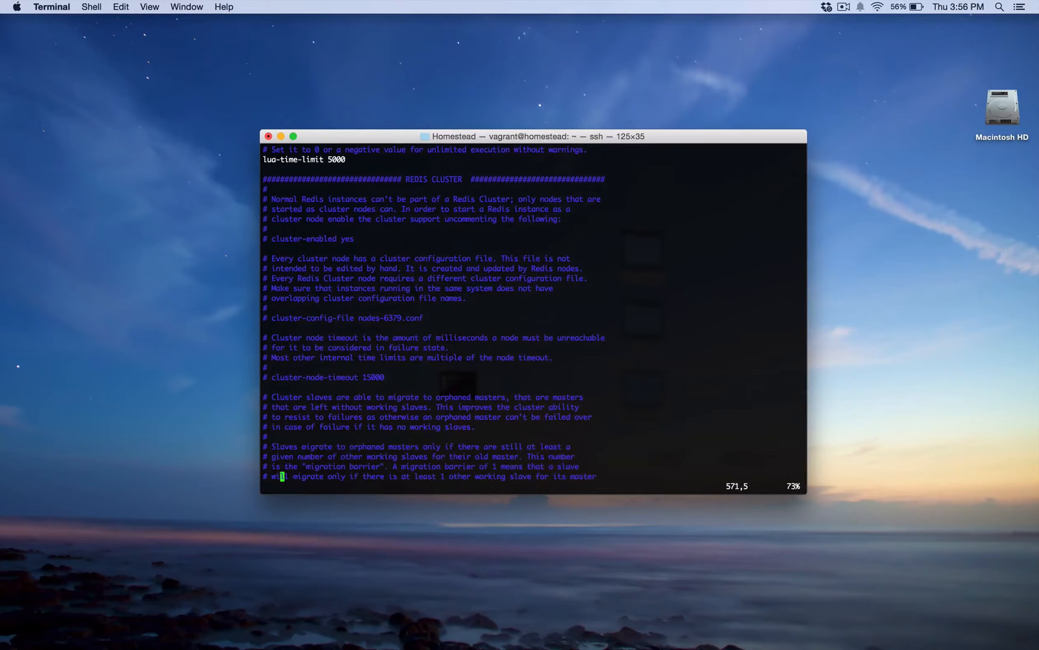
scroll("down", 3)
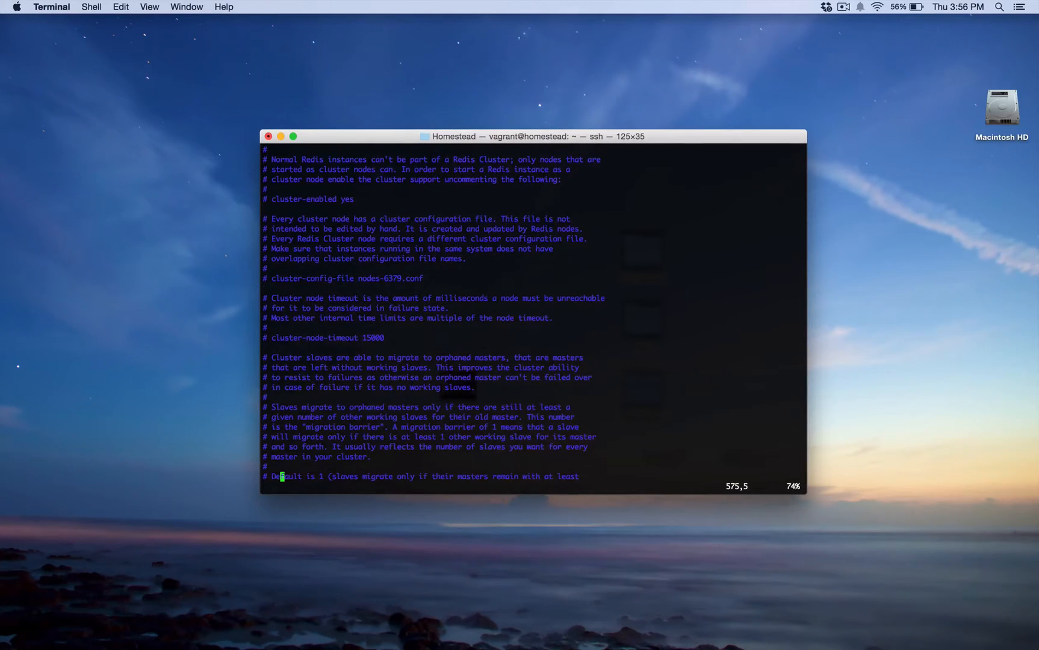
scroll("down", 3)
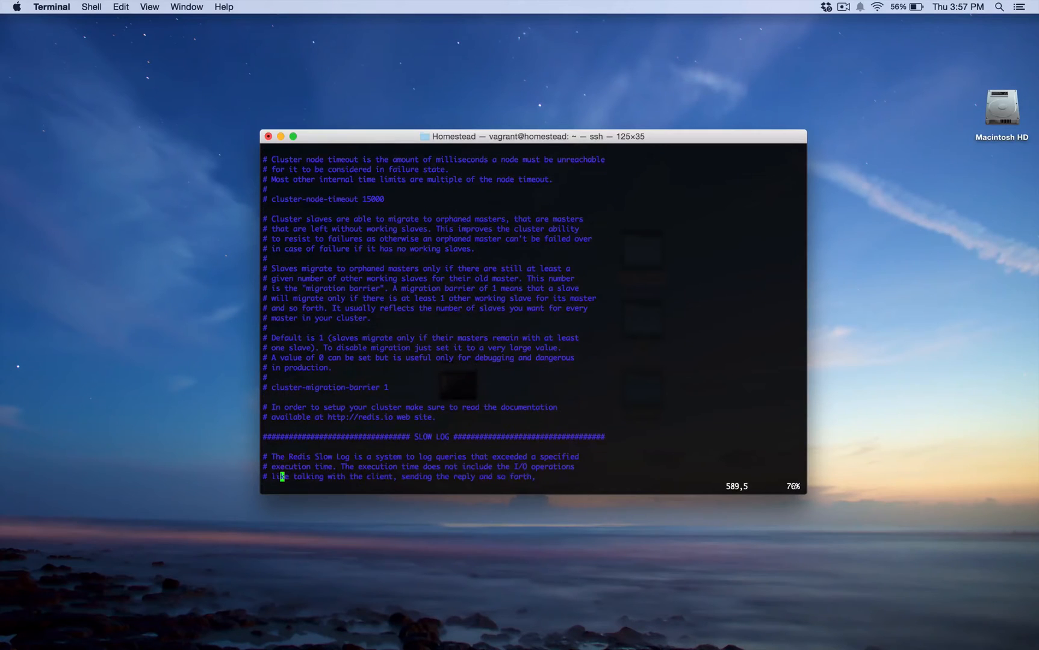
scroll("down", 3)
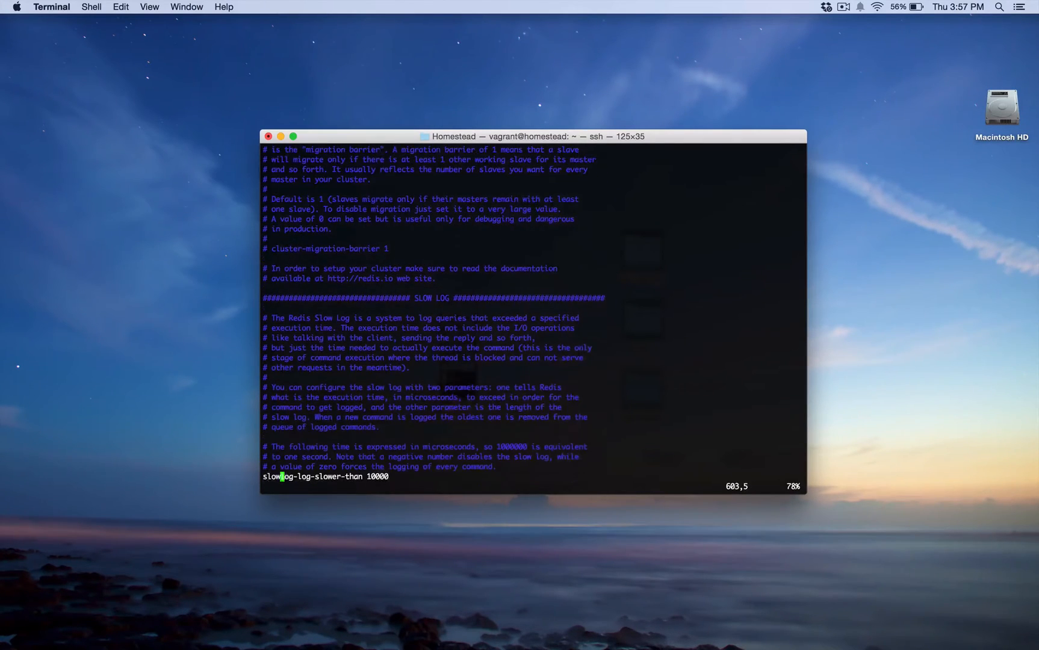
- Scroll past slowlog-max-len 128 and notify-keyspace-events "" to the hash and list ziplist limits
scroll("down", 3)
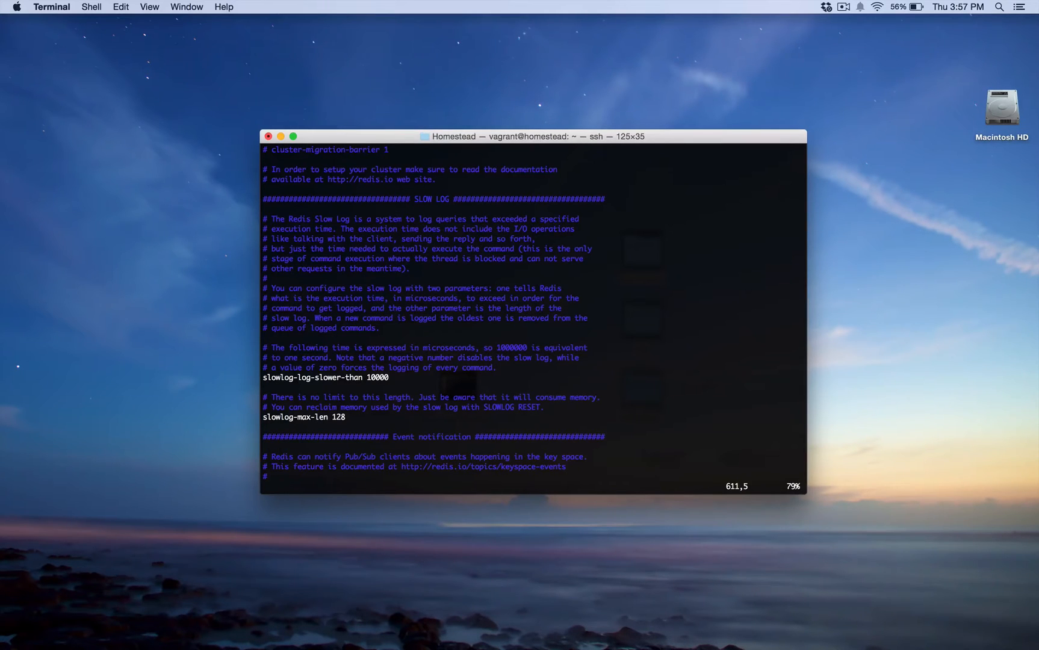
scroll("down", 3)
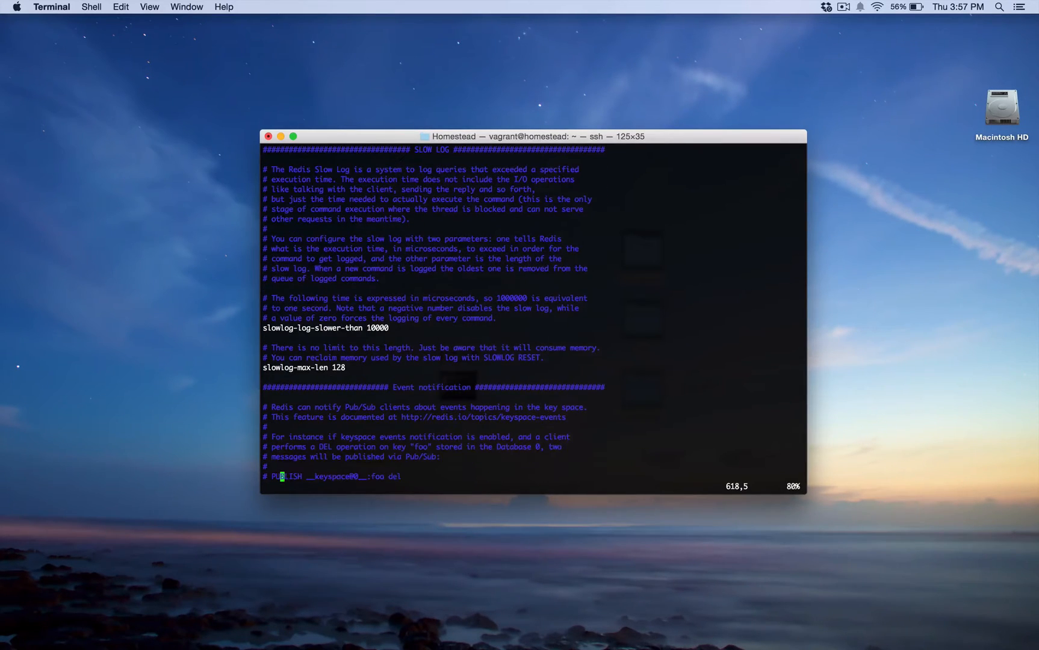
scroll("down", 3)
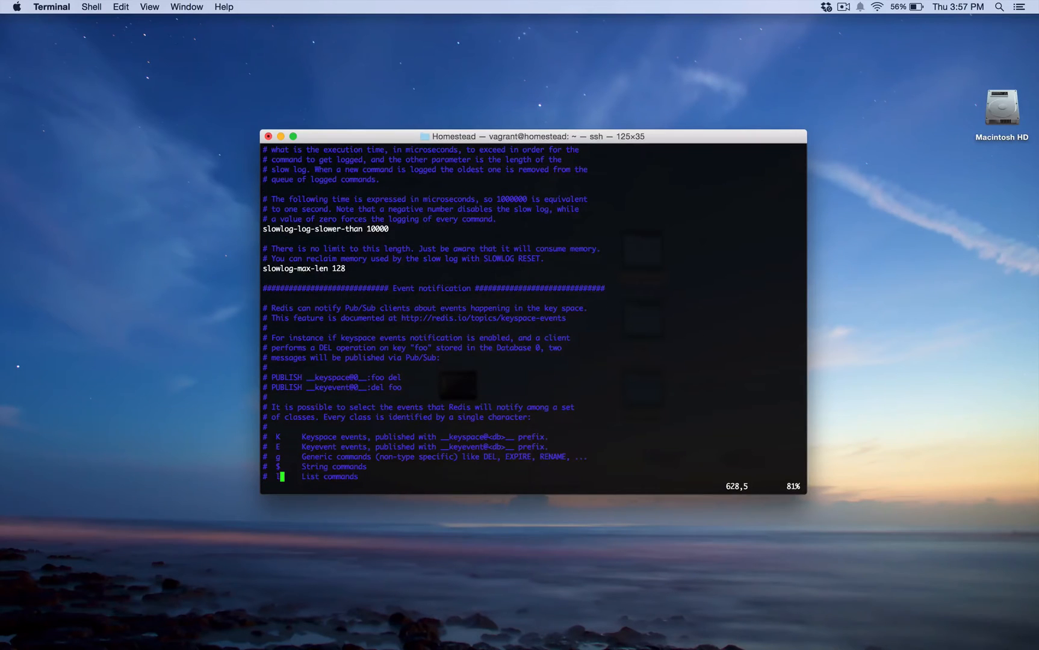
scroll("down", 3)
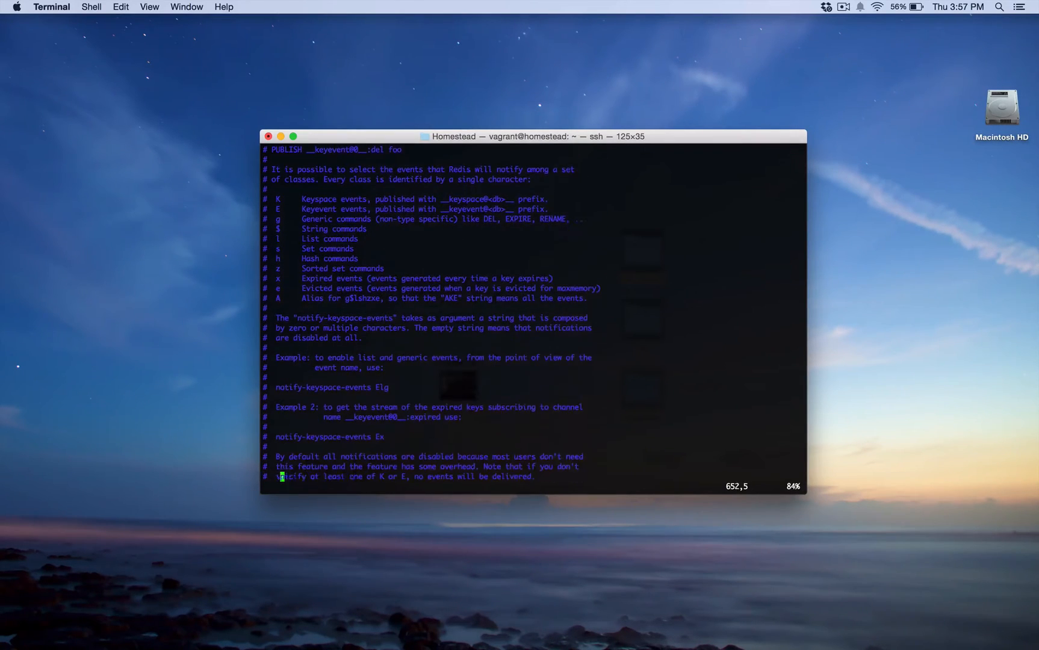
scroll("down", 3)
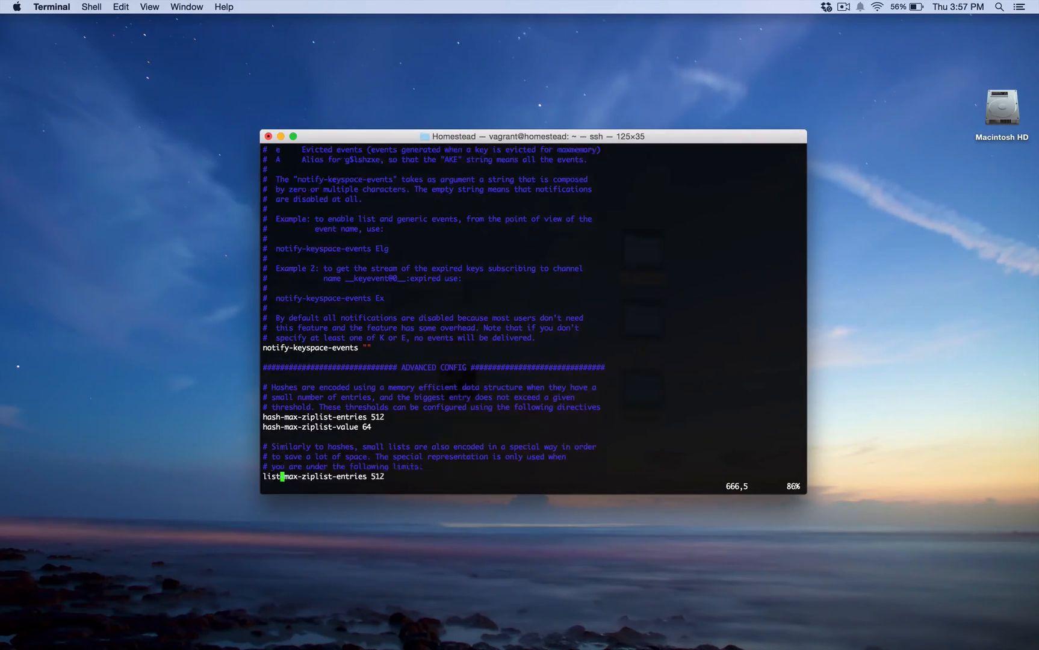
scroll("down", 3)
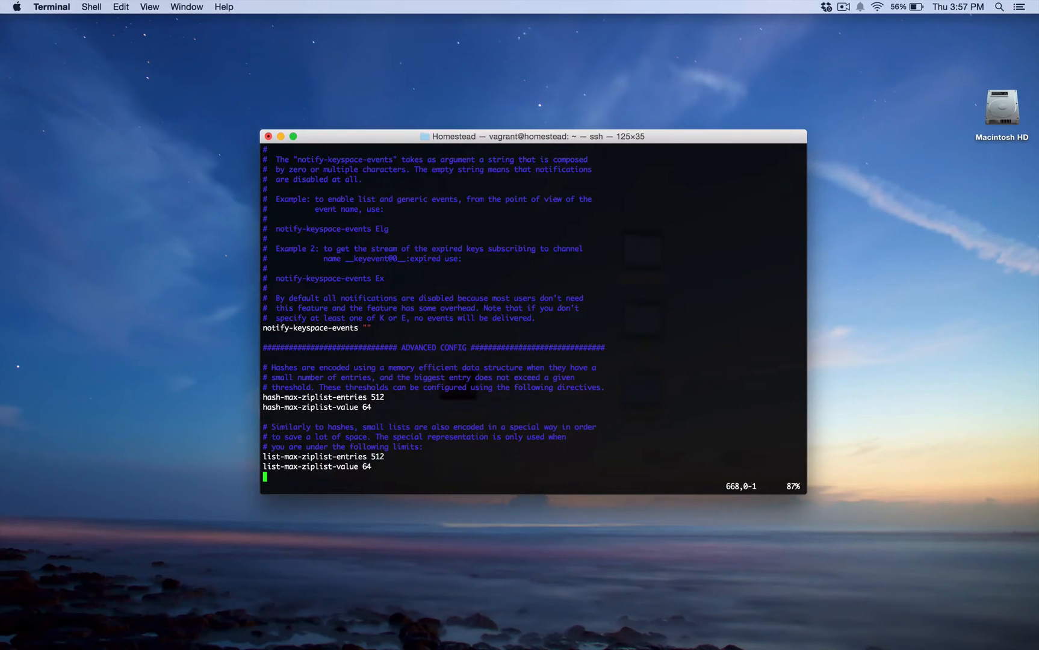